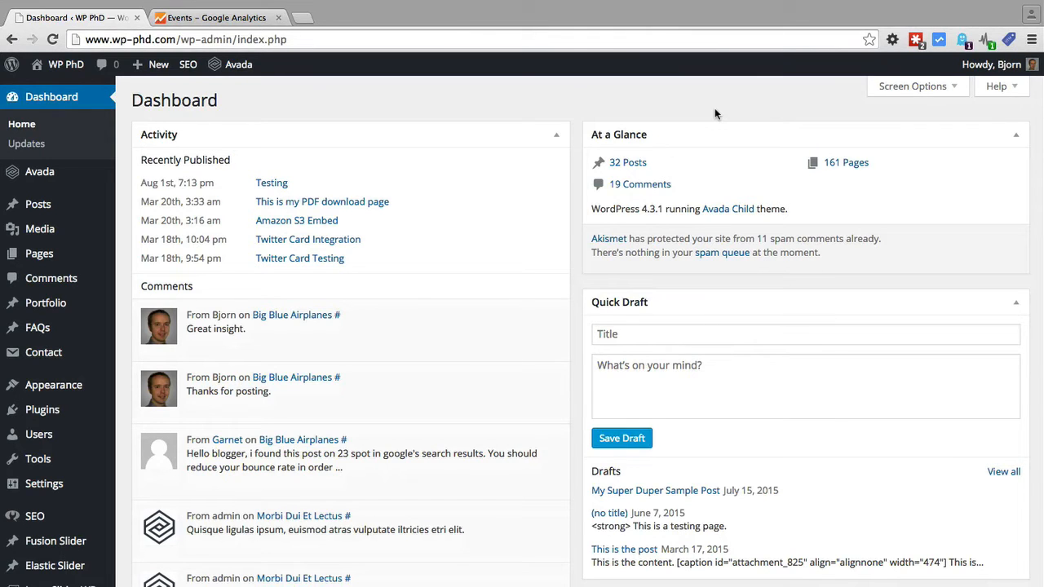
pyautogui.moveTo(285, 111)
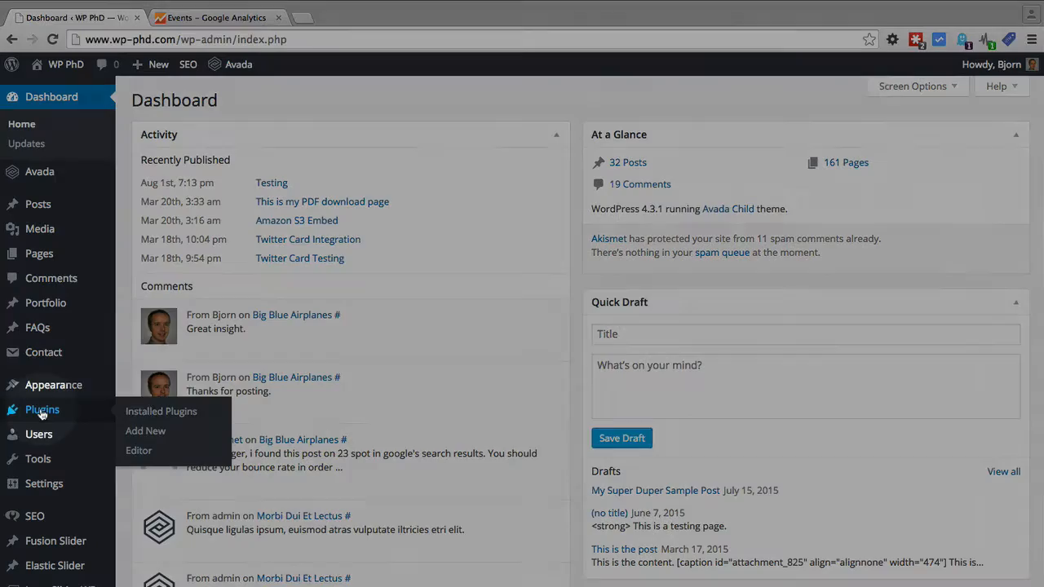
# - Search Add New plugins for 'wp gooe', then install and activate WP Google Analytics Events
pyautogui.click(145, 430)
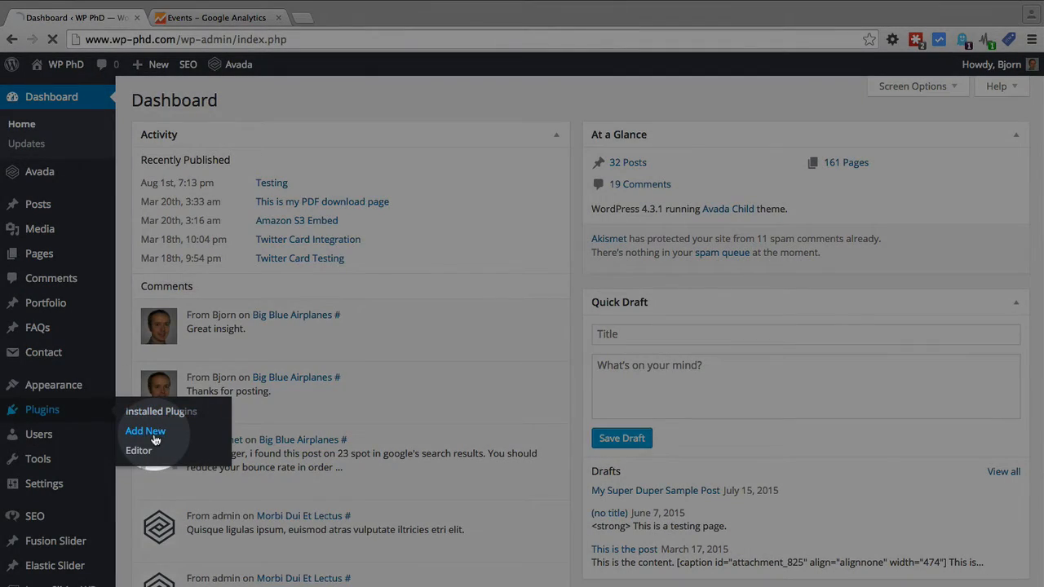
pyautogui.click(145, 430)
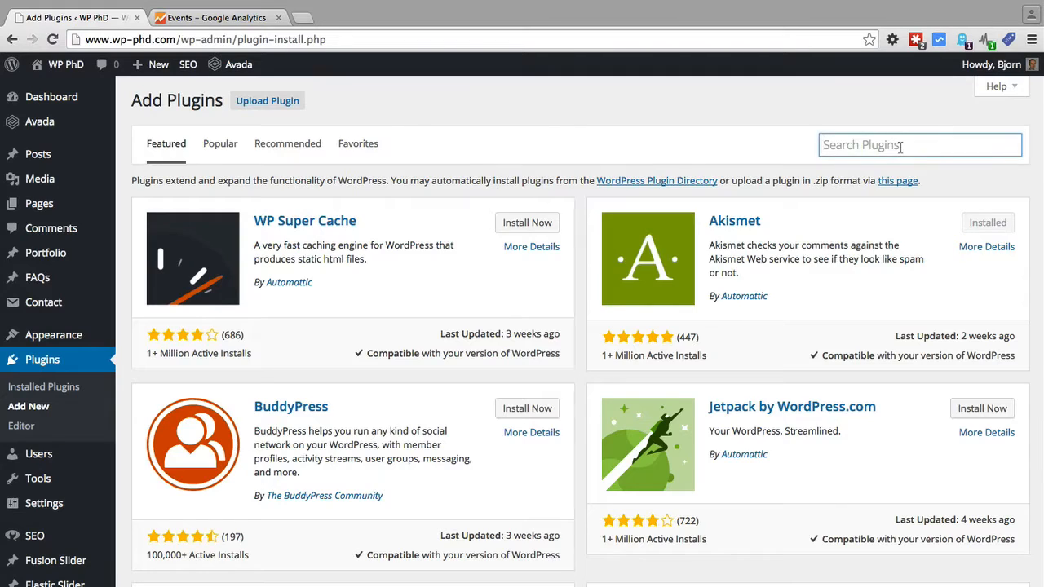
pyautogui.write('wp gooe')
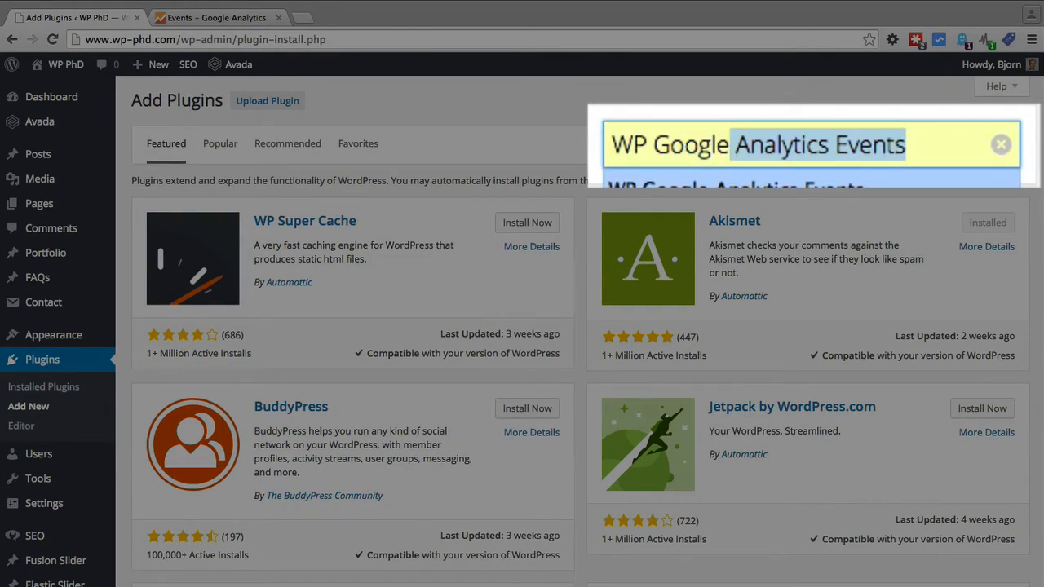
pyautogui.press('Return')
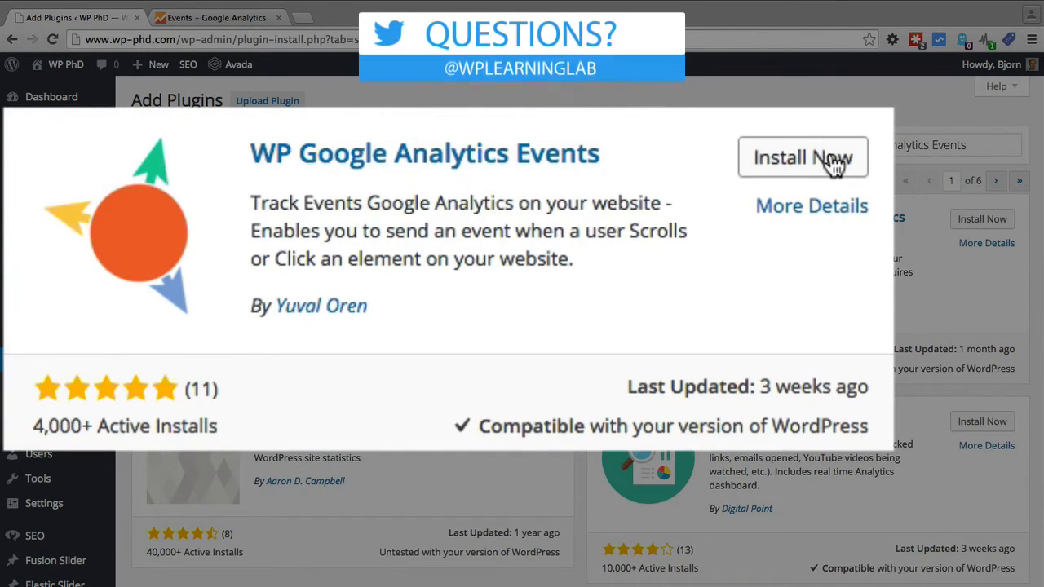
pyautogui.click(802, 156)
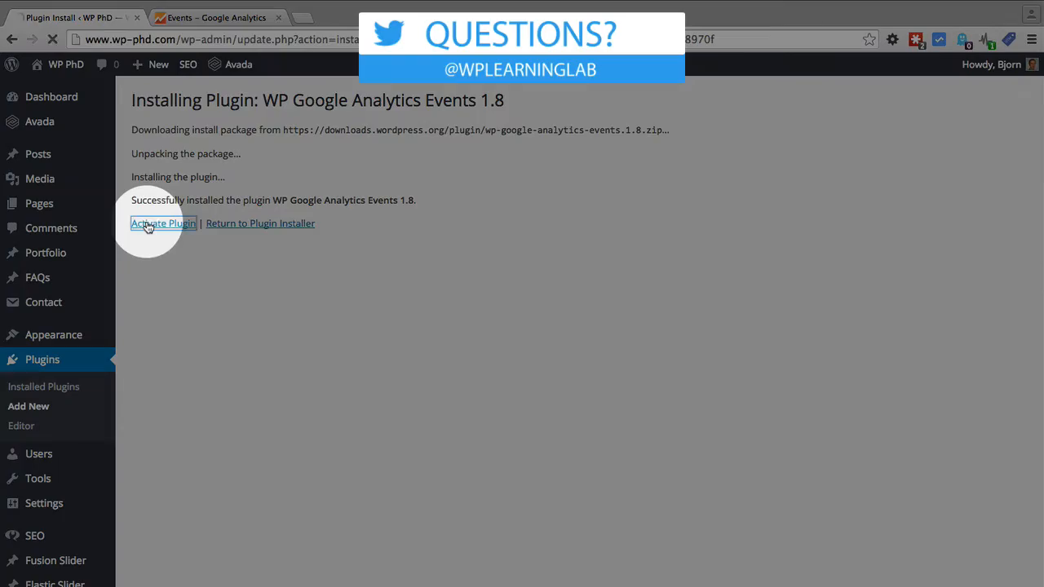
pyautogui.click(163, 223)
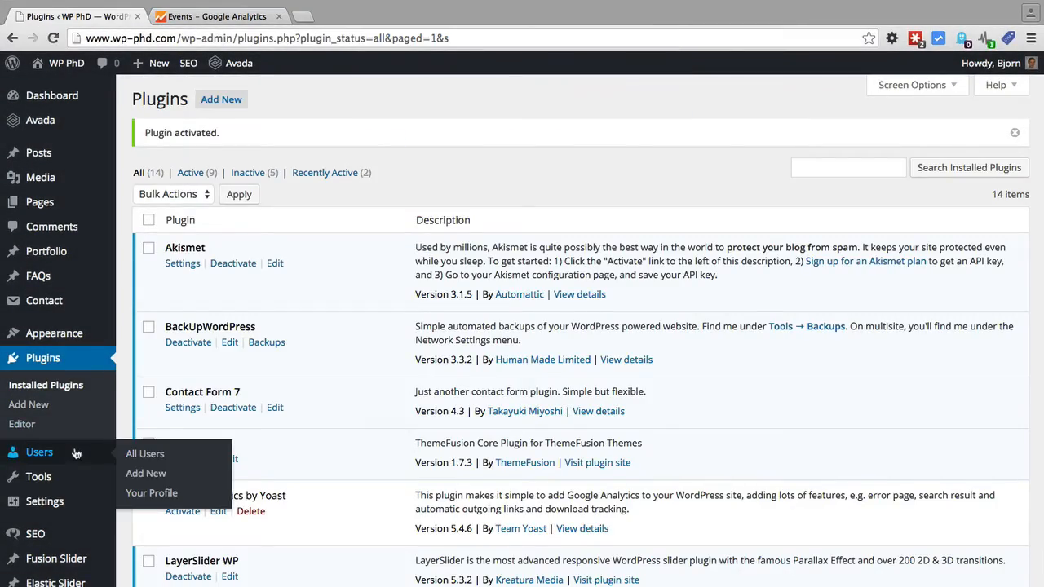
pyautogui.scroll(-3)
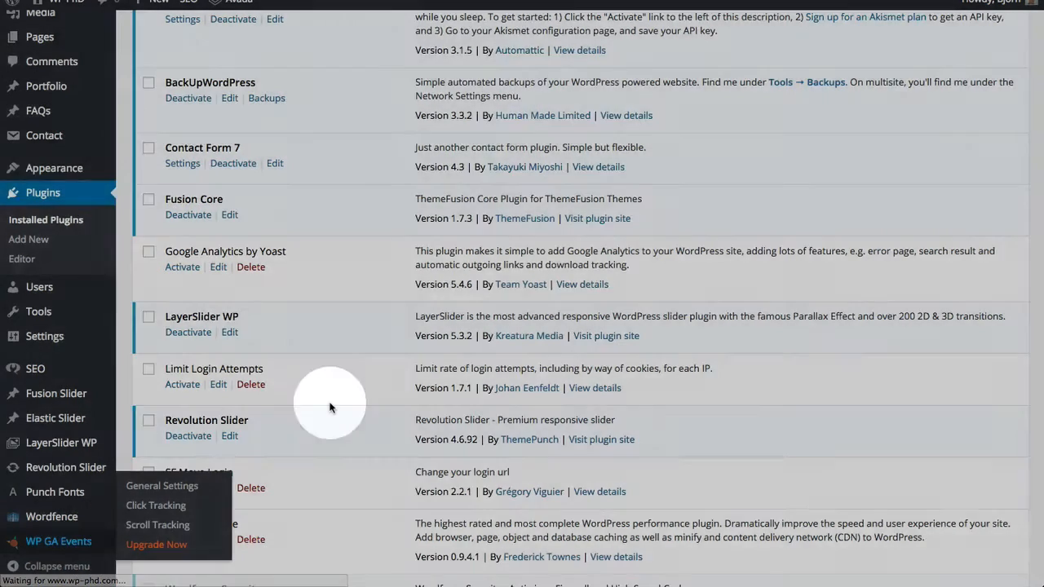
pyautogui.click(161, 485)
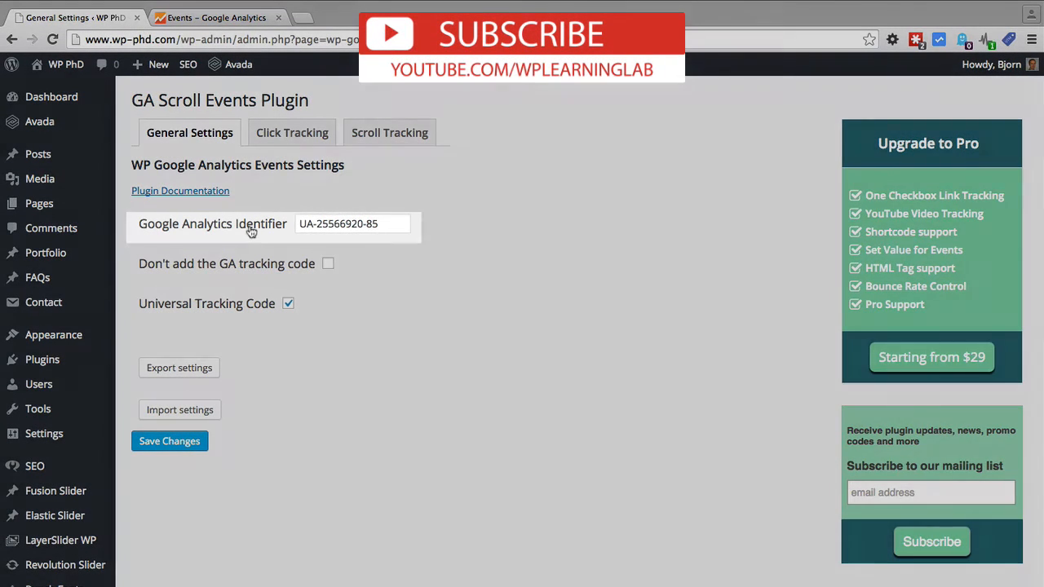
pyautogui.click(352, 223)
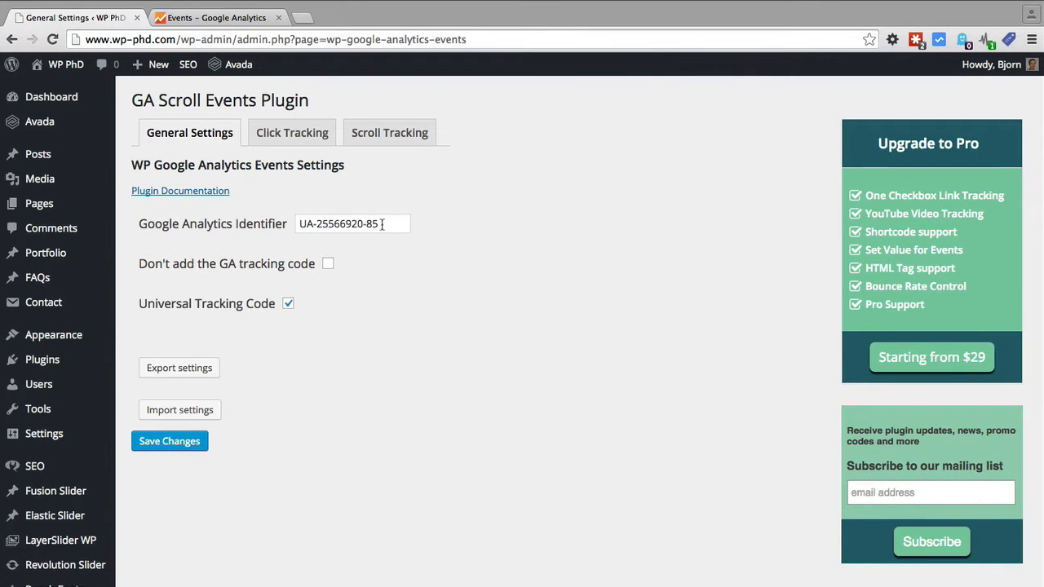
pyautogui.moveTo(261, 246)
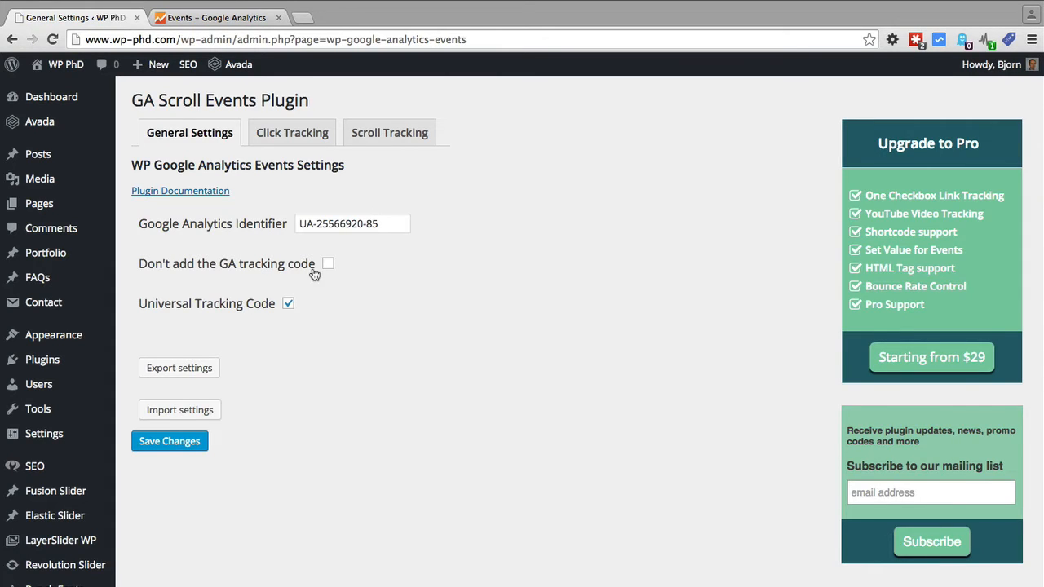
pyautogui.moveTo(330, 273)
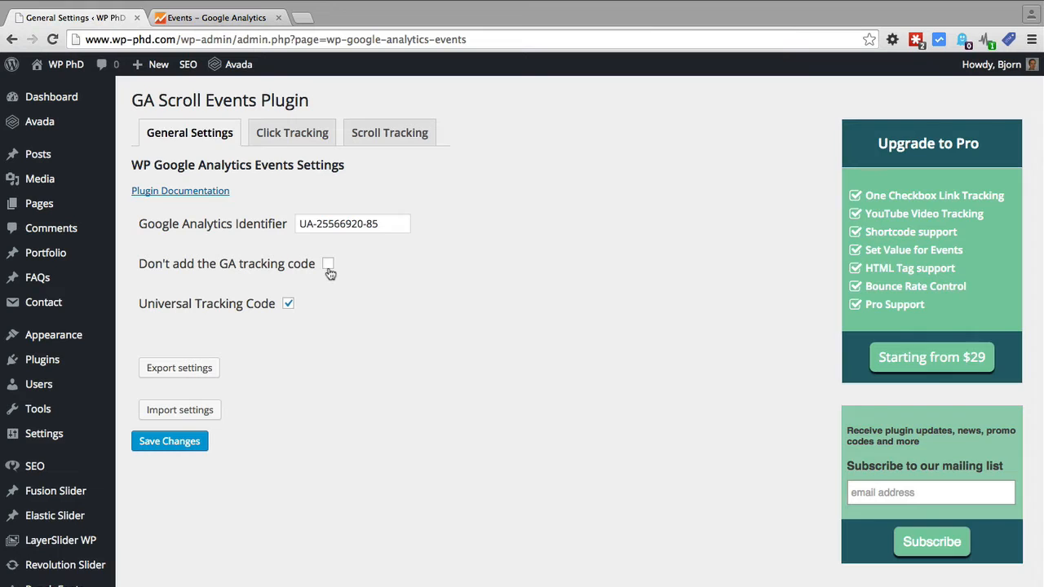
pyautogui.moveTo(313, 312)
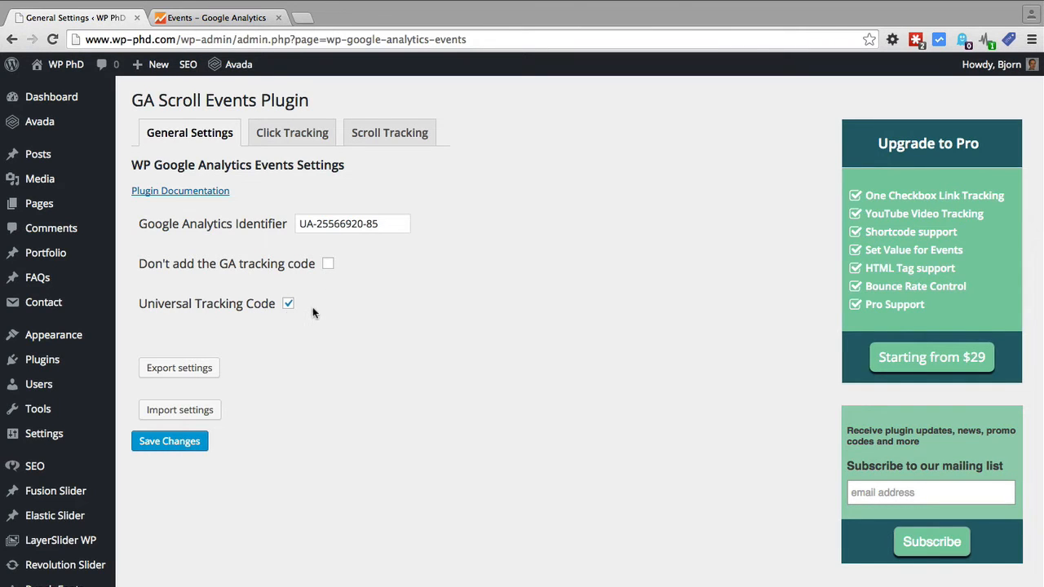
pyautogui.moveTo(319, 312)
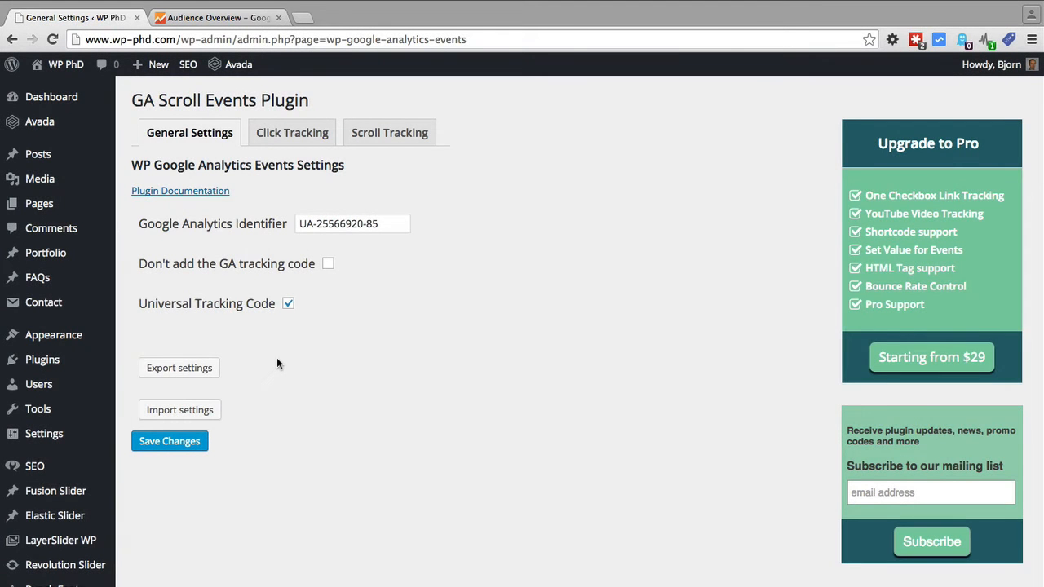
pyautogui.moveTo(196, 230)
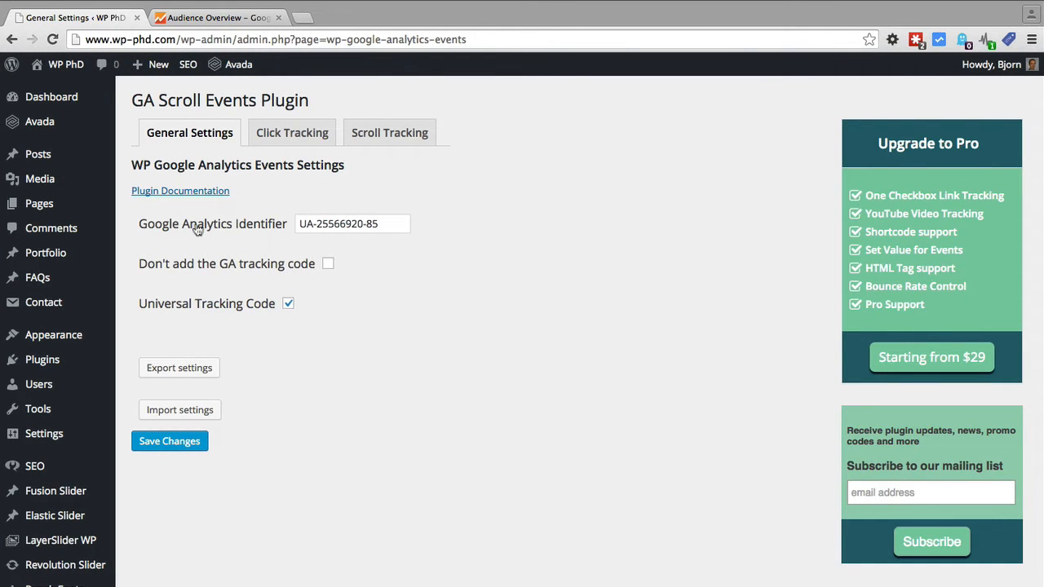
pyautogui.click(216, 17)
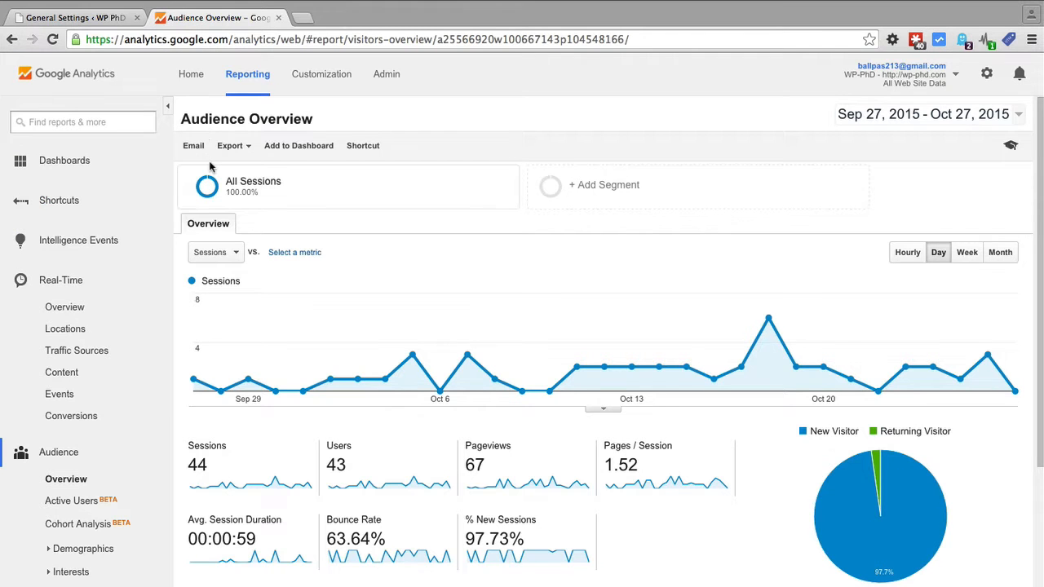
pyautogui.moveTo(777, 147)
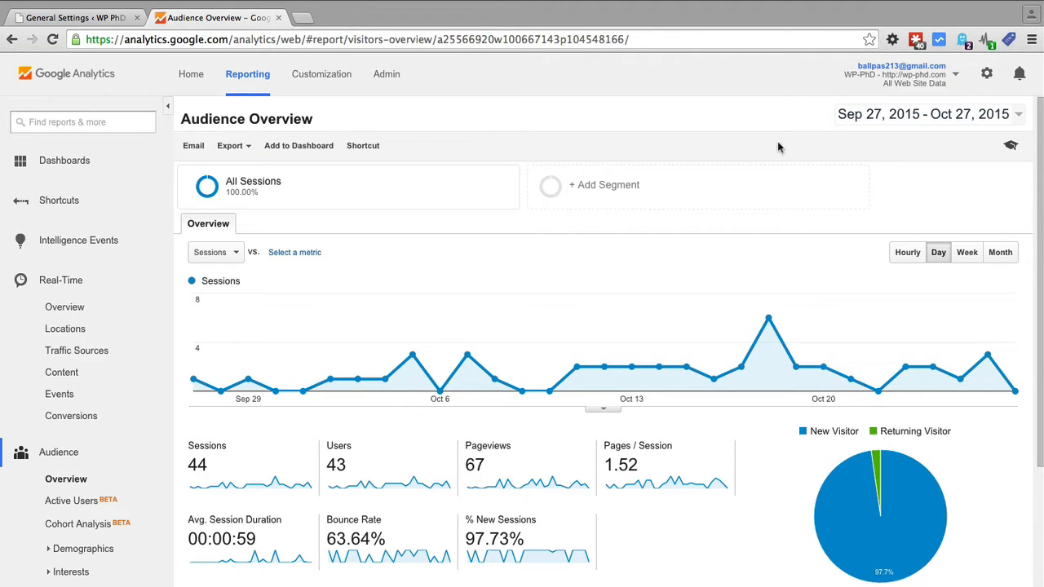
pyautogui.moveTo(835, 157)
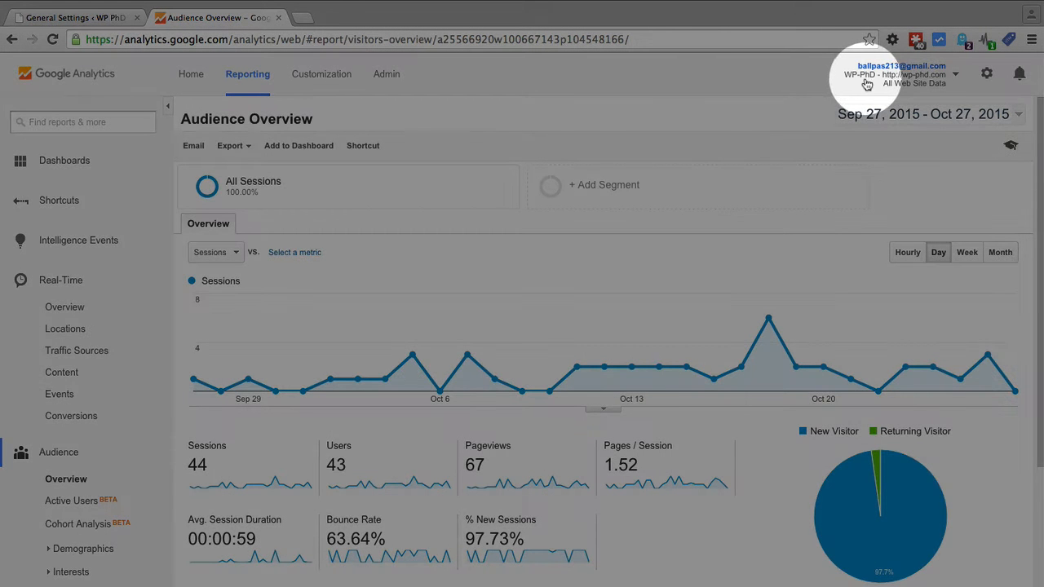
pyautogui.moveTo(757, 125)
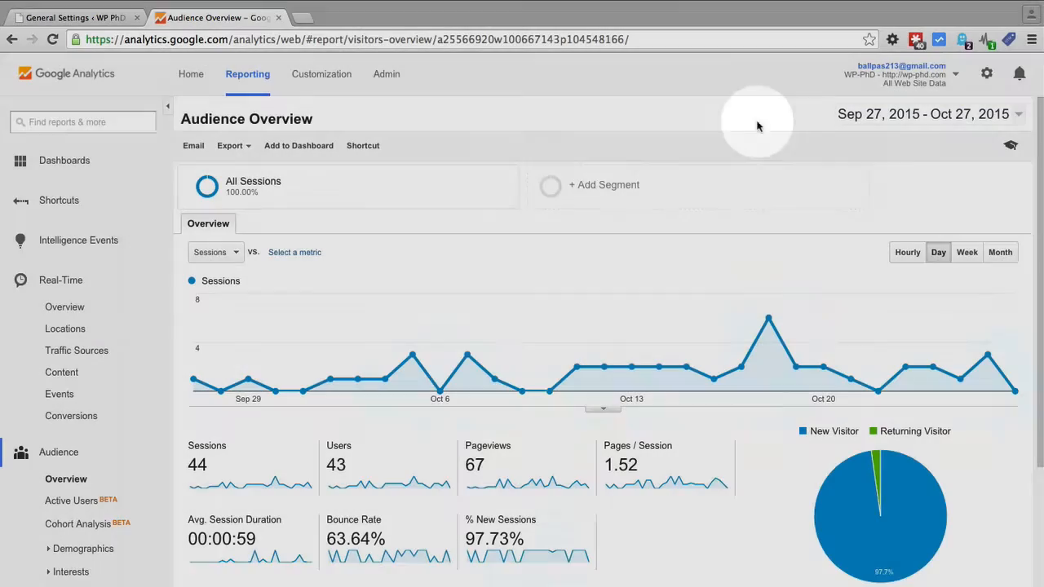
pyautogui.moveTo(385, 74)
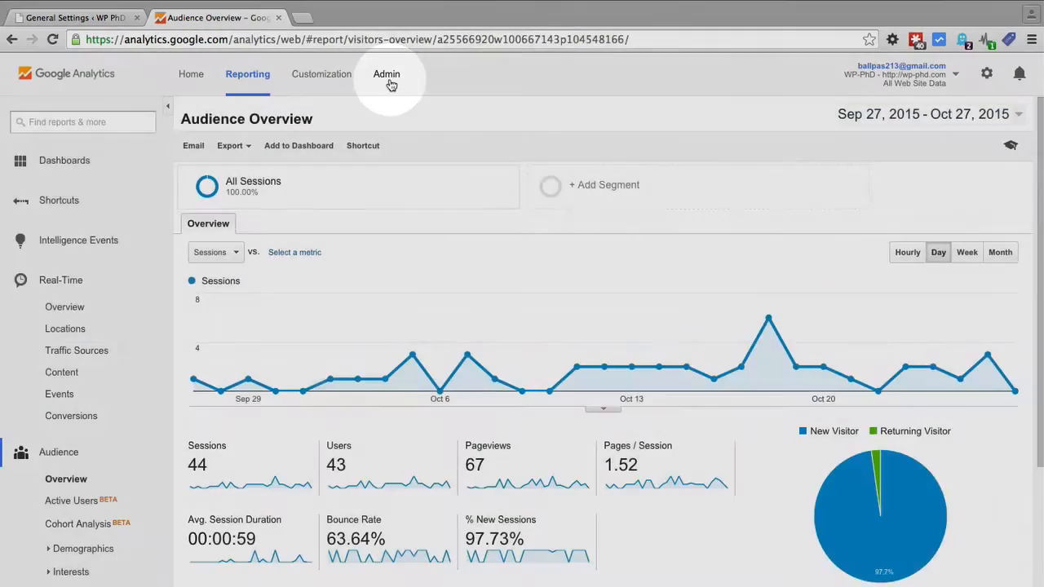
pyautogui.click(384, 74)
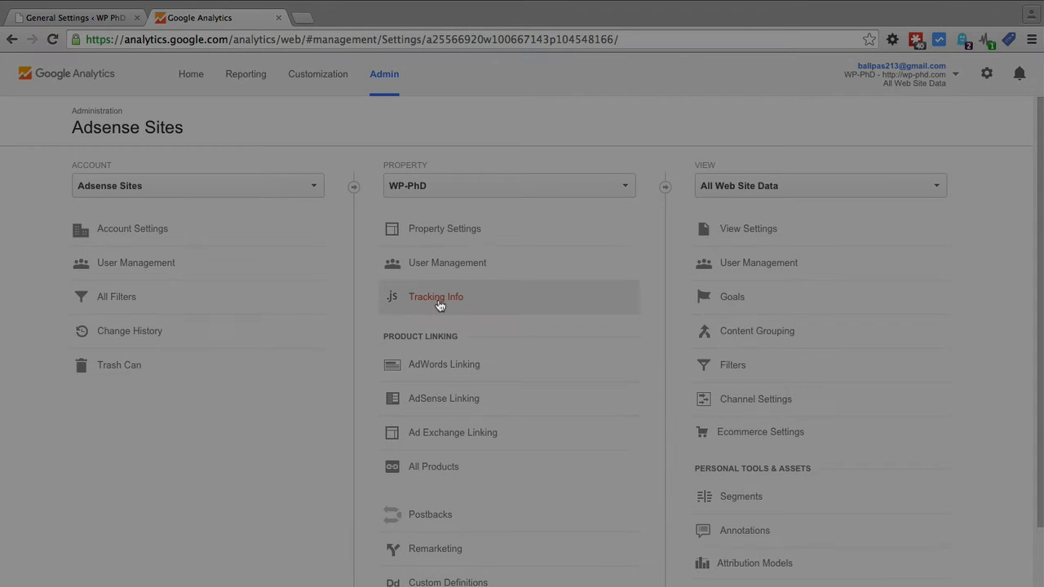
pyautogui.click(435, 296)
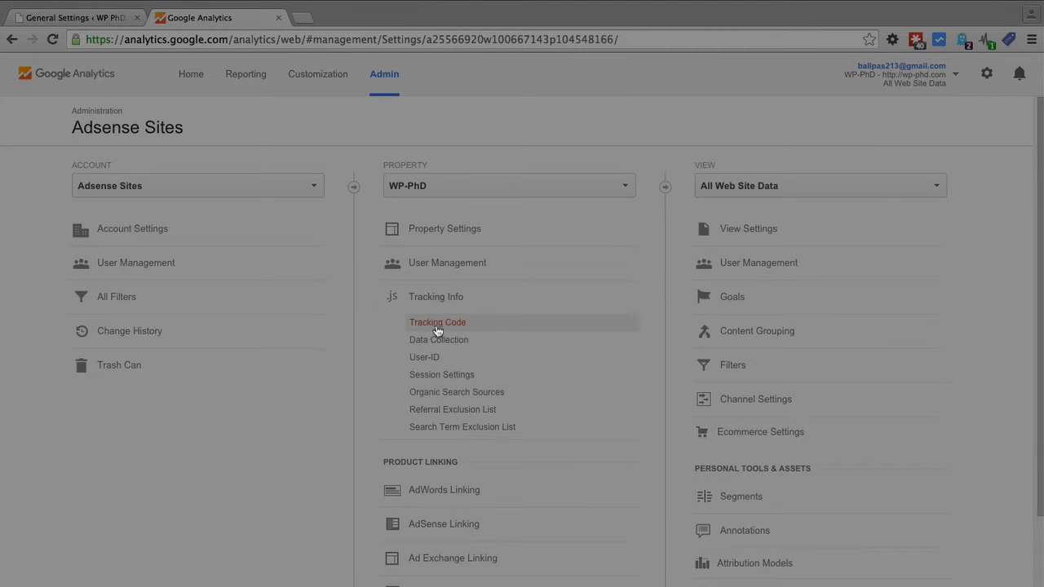
pyautogui.click(437, 322)
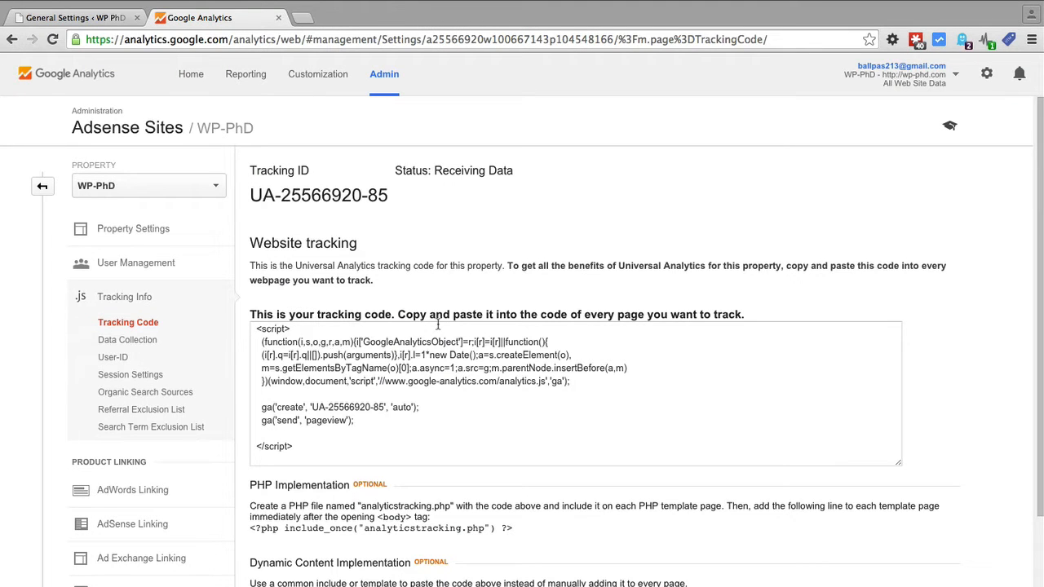
pyautogui.moveTo(318, 217)
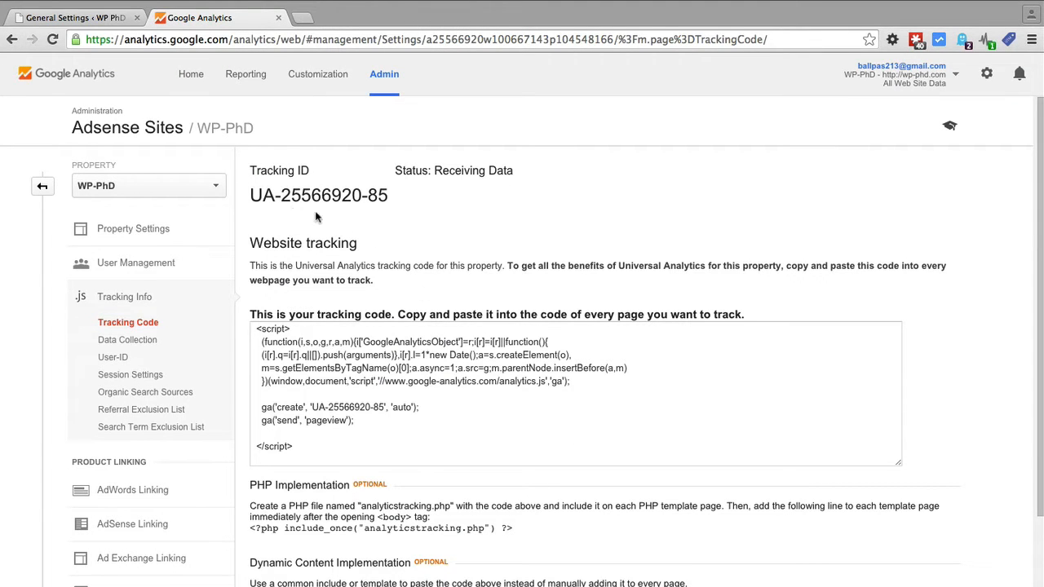
pyautogui.doubleClick(318, 194)
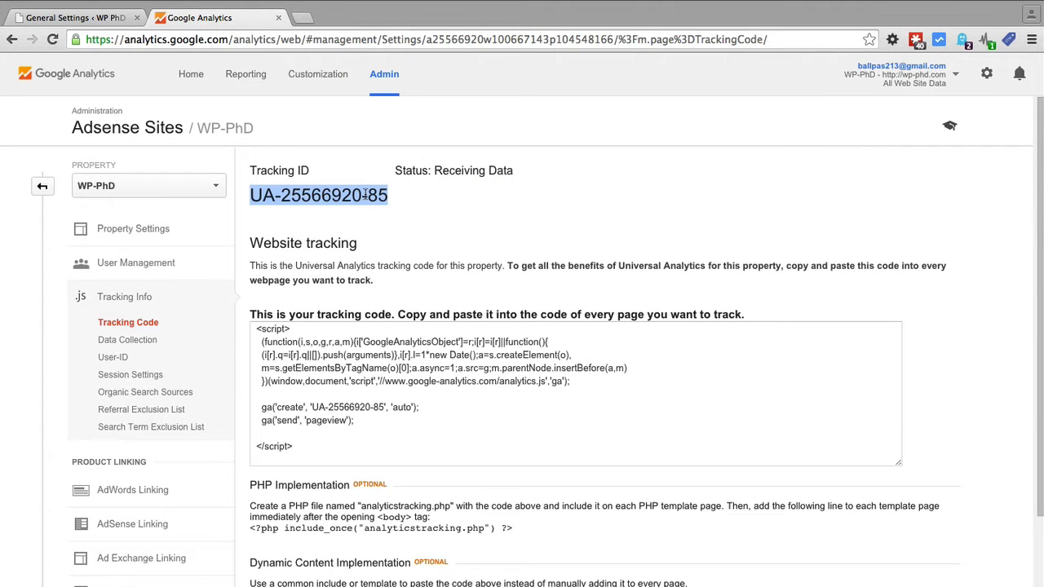
pyautogui.rightClick(318, 195)
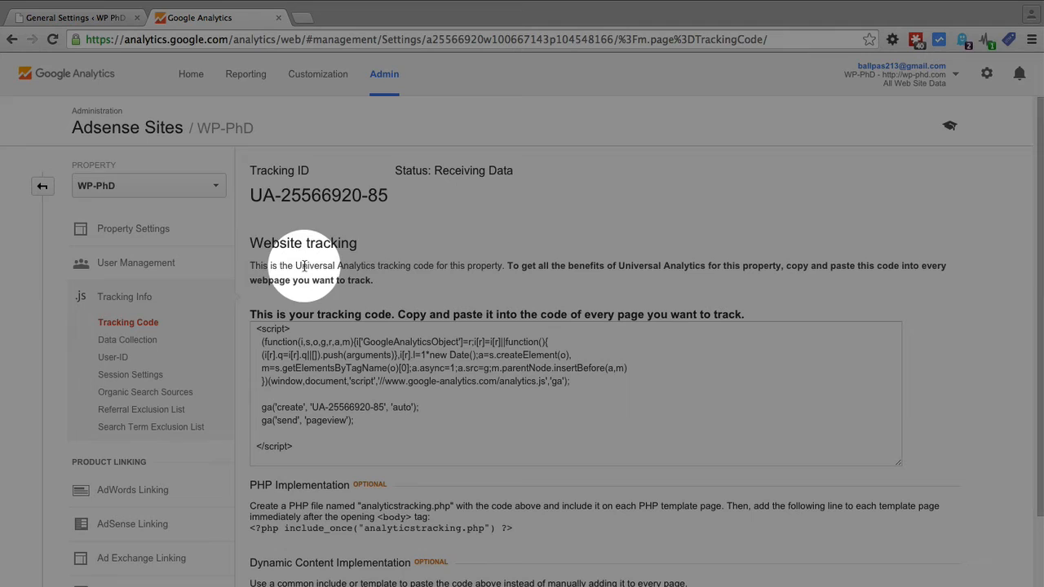
pyautogui.moveTo(418, 269)
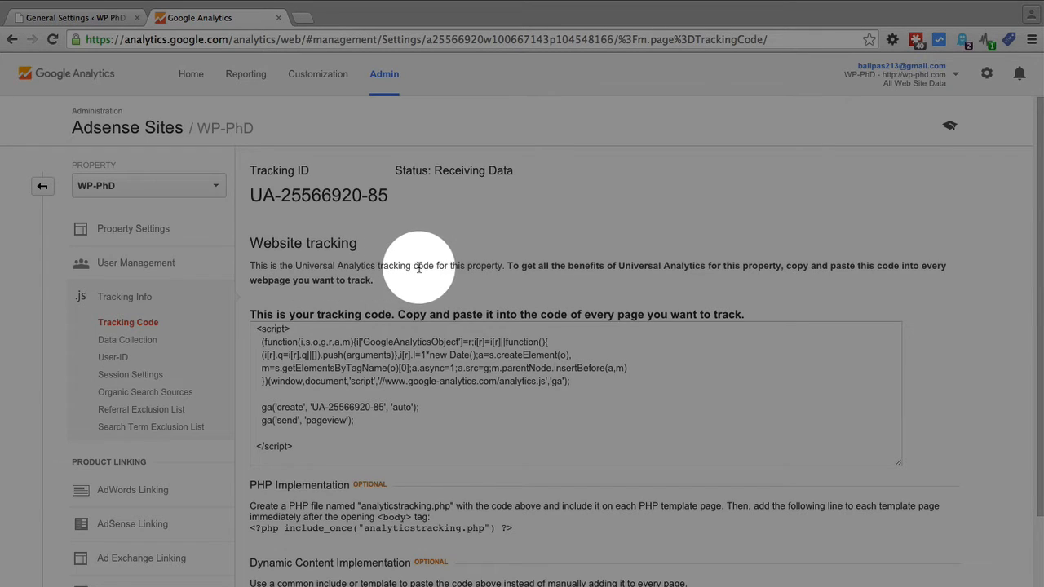
pyautogui.moveTo(418, 267)
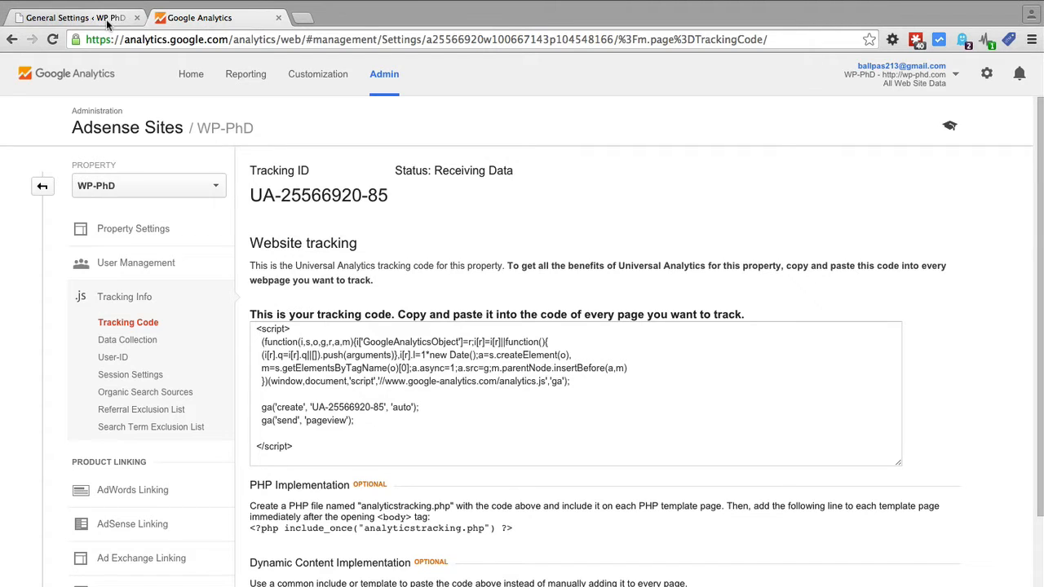
# - Back in WordPress, tick Universal Tracking Code and go to the Click Tracking tab
pyautogui.click(73, 17)
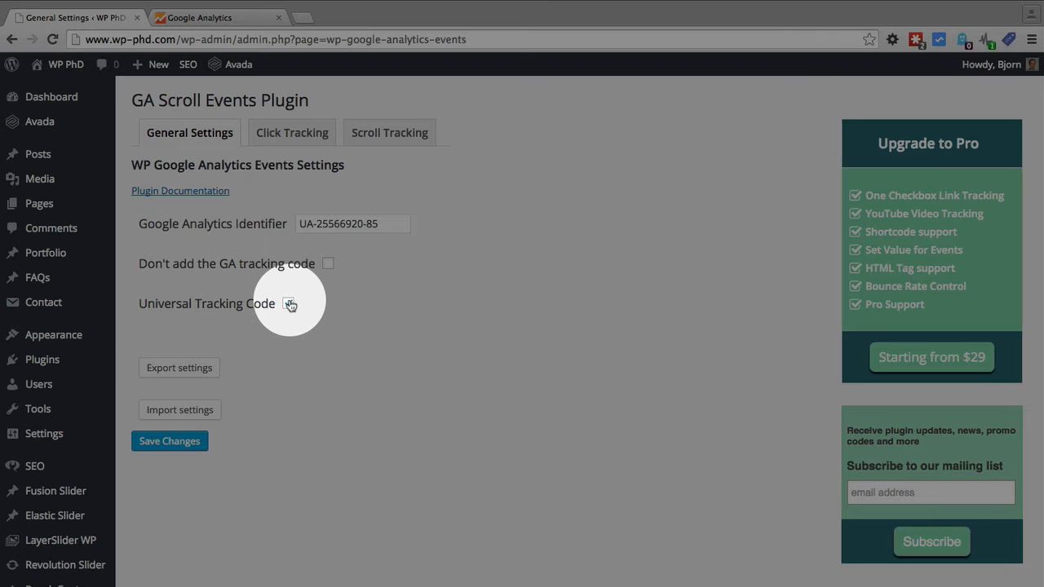
pyautogui.click(288, 302)
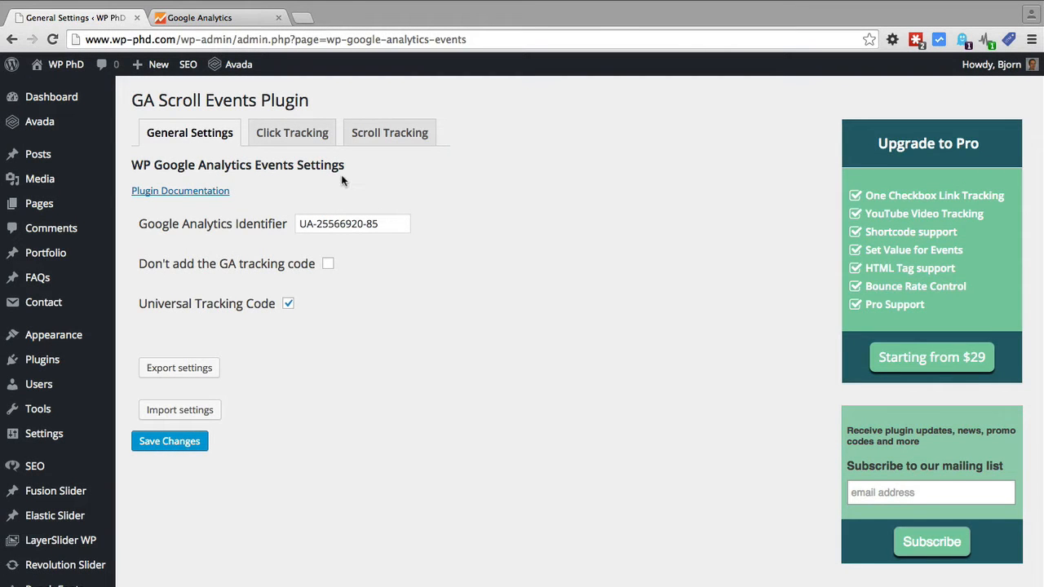
pyautogui.moveTo(389, 132)
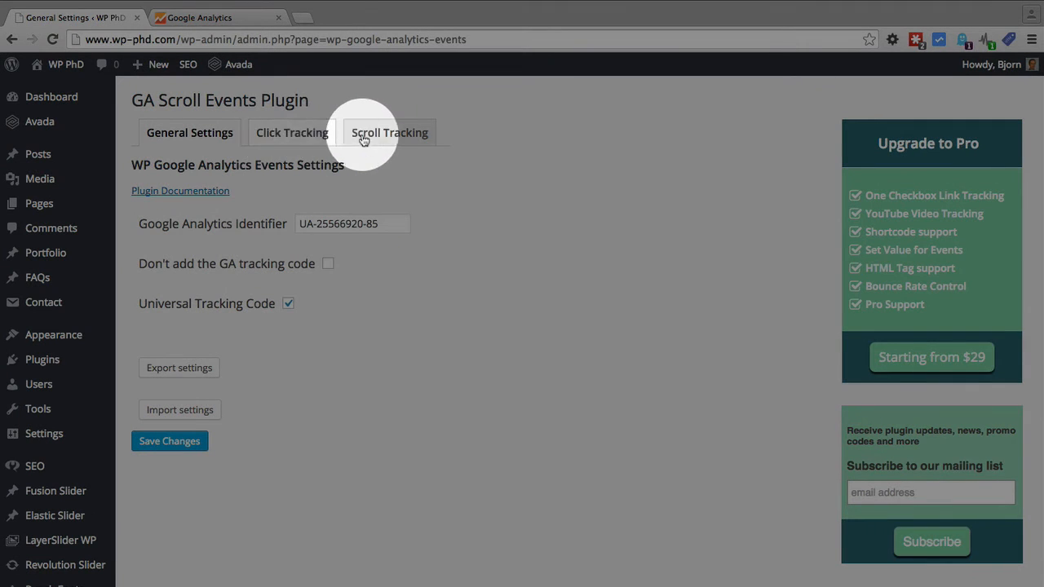
pyautogui.moveTo(291, 132)
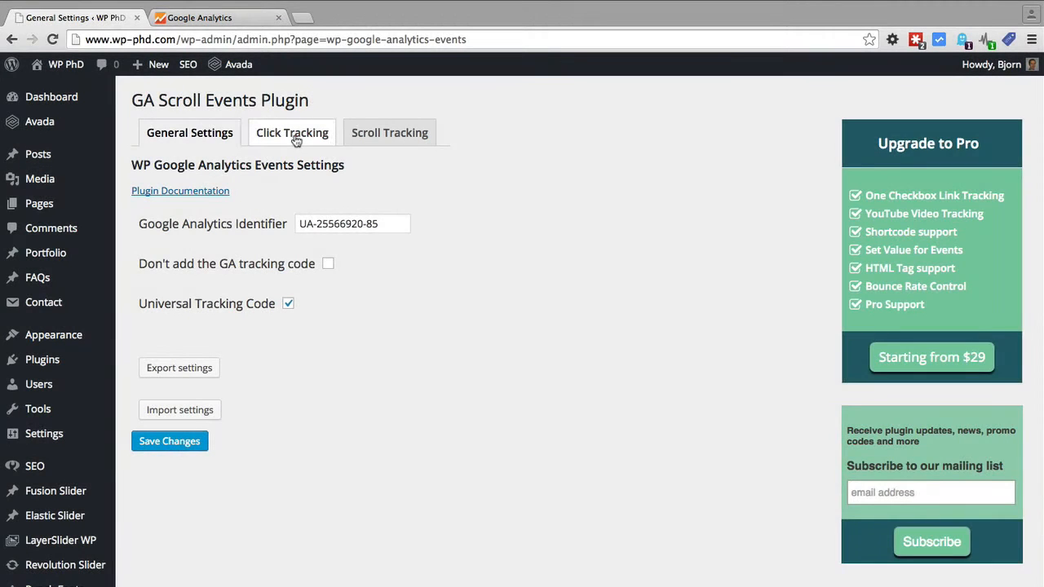
pyautogui.click(292, 132)
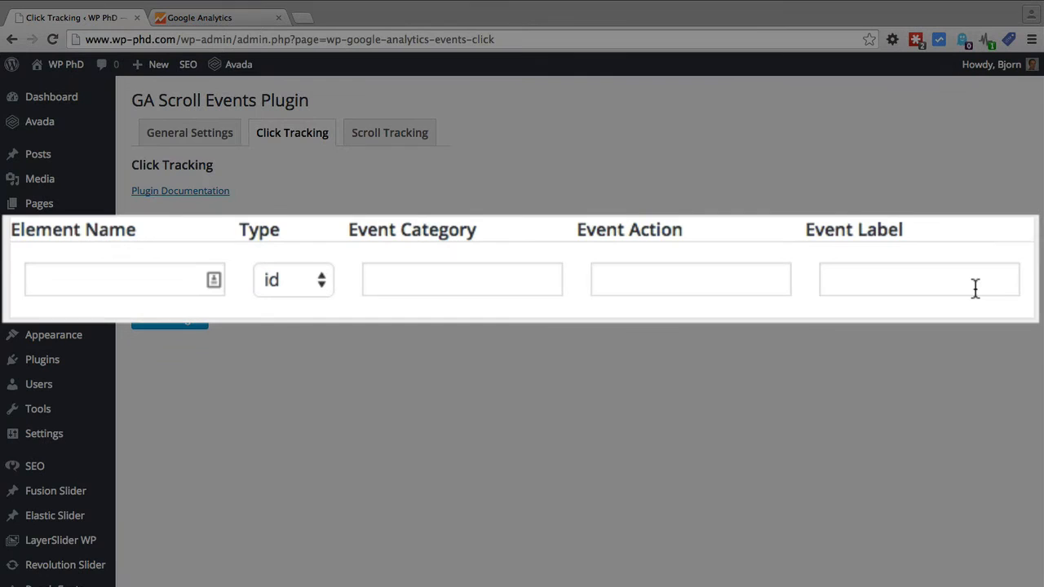
pyautogui.moveTo(321, 293)
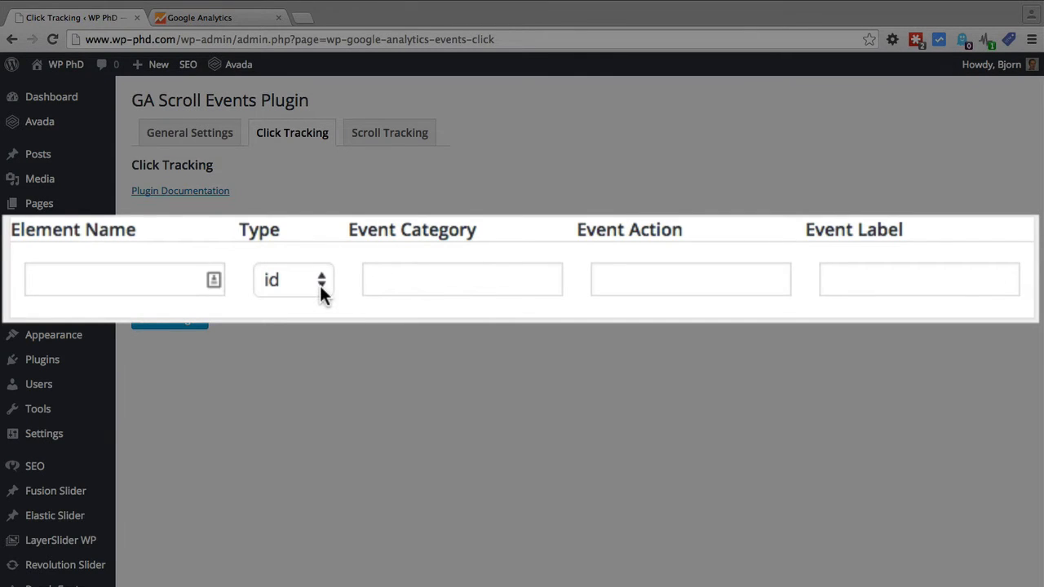
pyautogui.moveTo(163, 320)
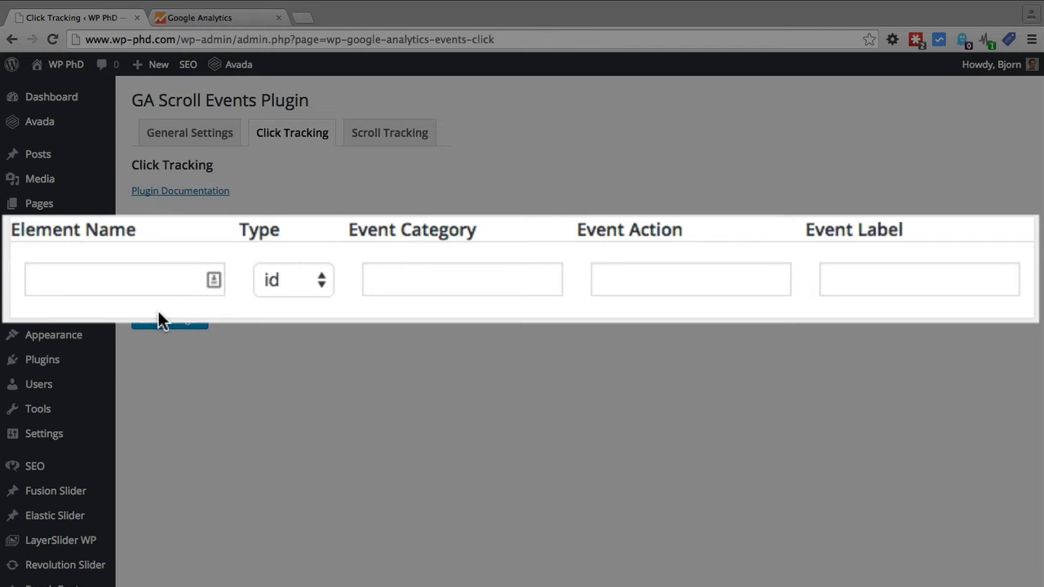
# - Enter element name pdfBrochureDownload with element type class
pyautogui.click(122, 279)
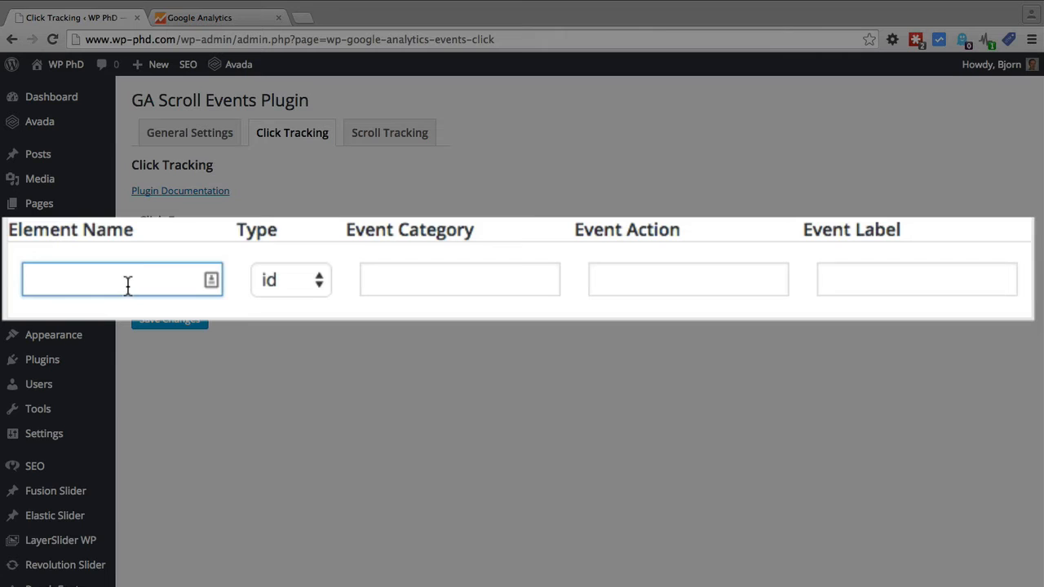
pyautogui.write('pdfBr')
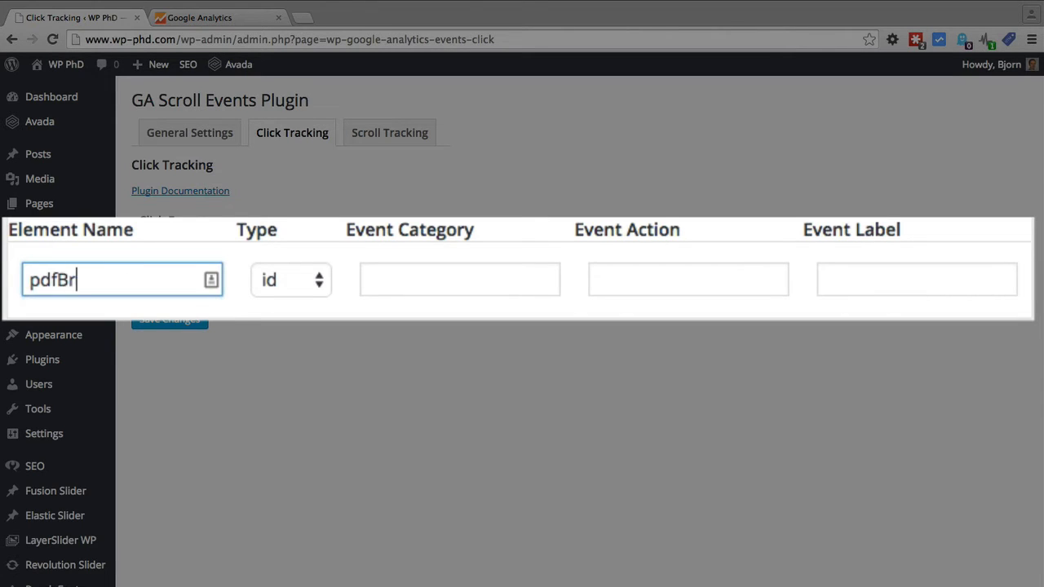
pyautogui.write('ochure')
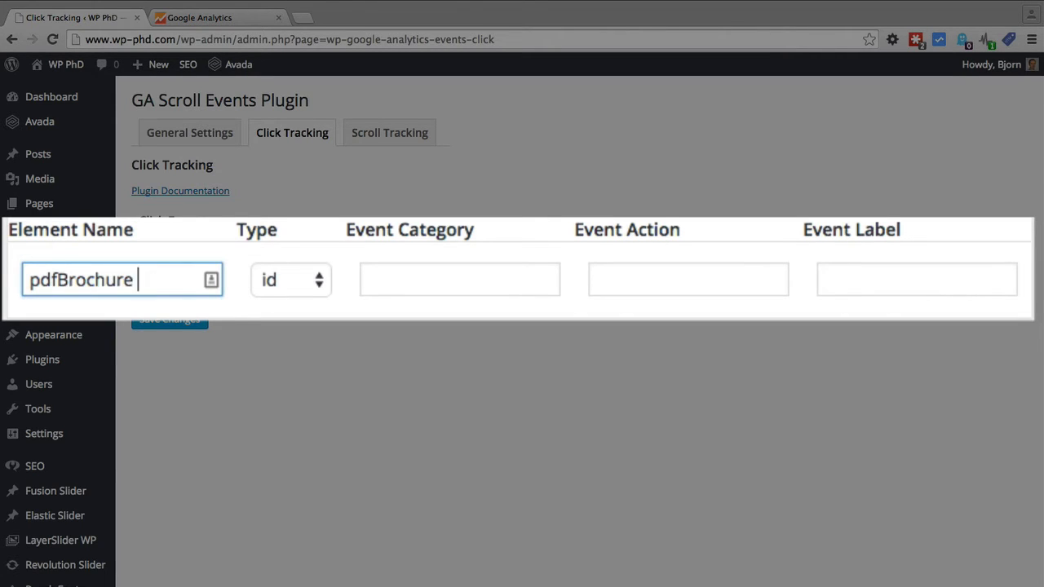
pyautogui.write('Download')
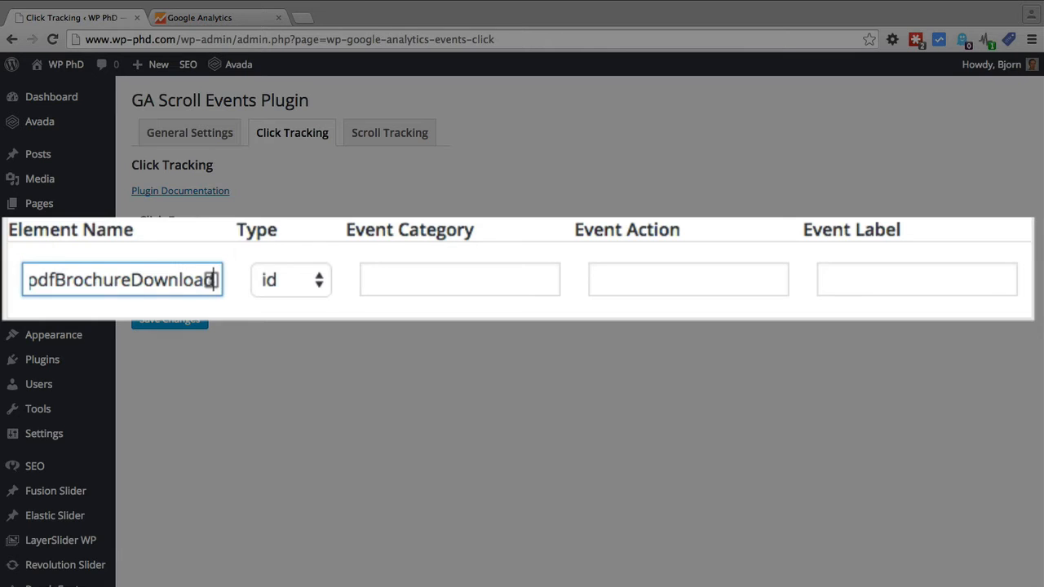
pyautogui.click(289, 279)
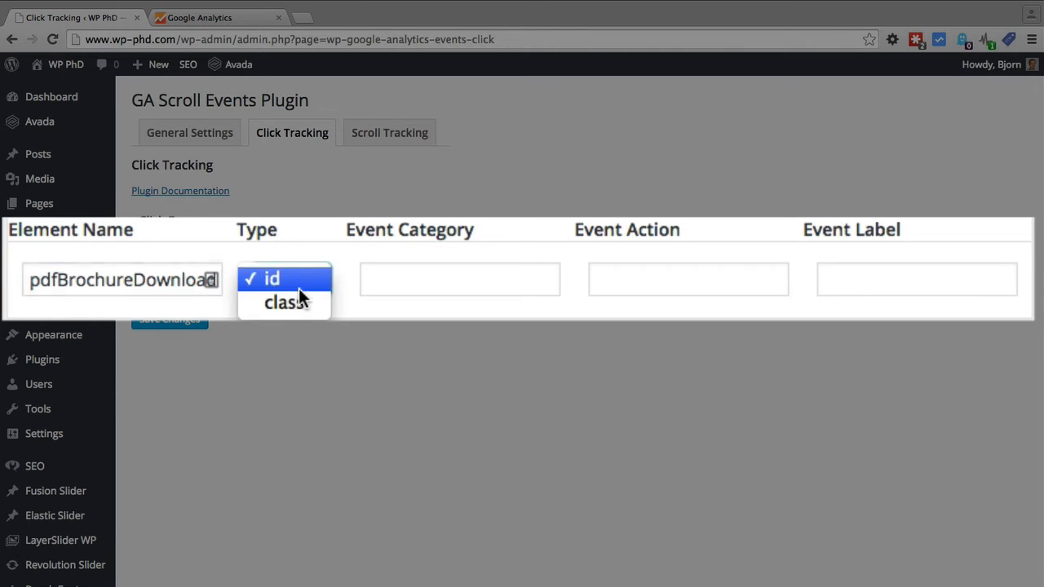
pyautogui.click(284, 302)
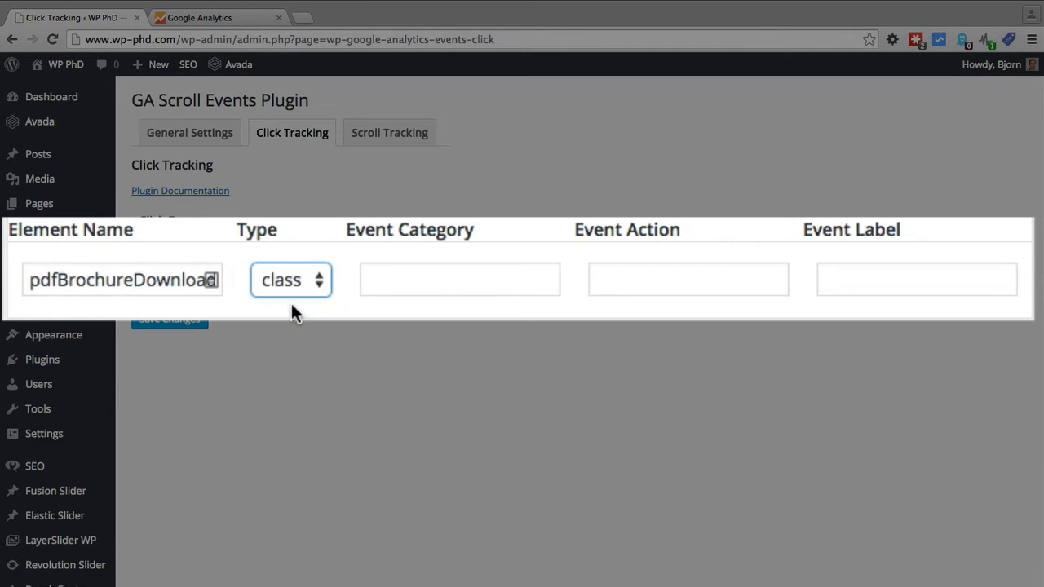
# - Set event category Download, with action and label 'PDF Brochure Download'
pyautogui.click(459, 280)
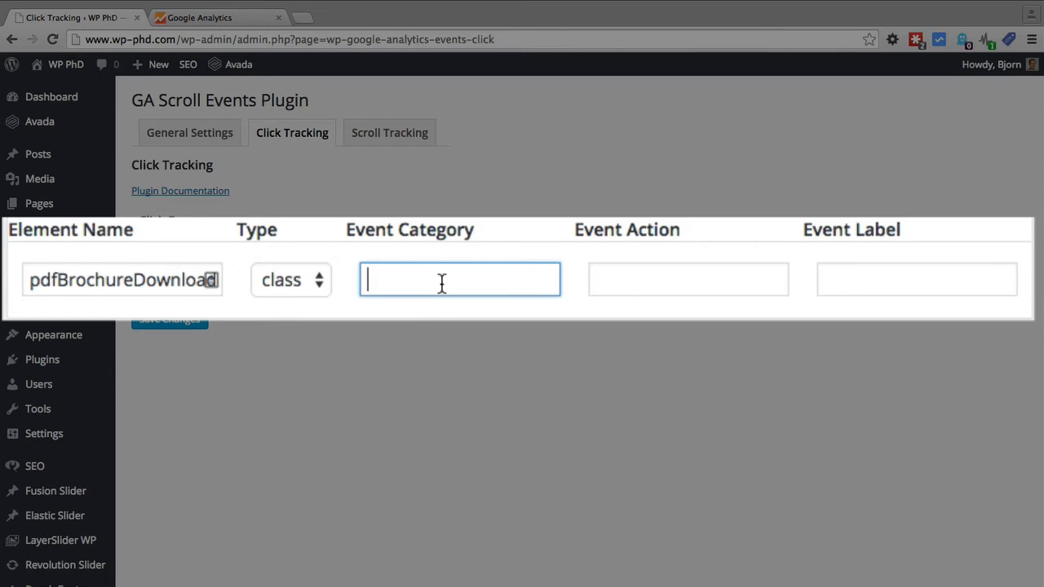
pyautogui.write('Down')
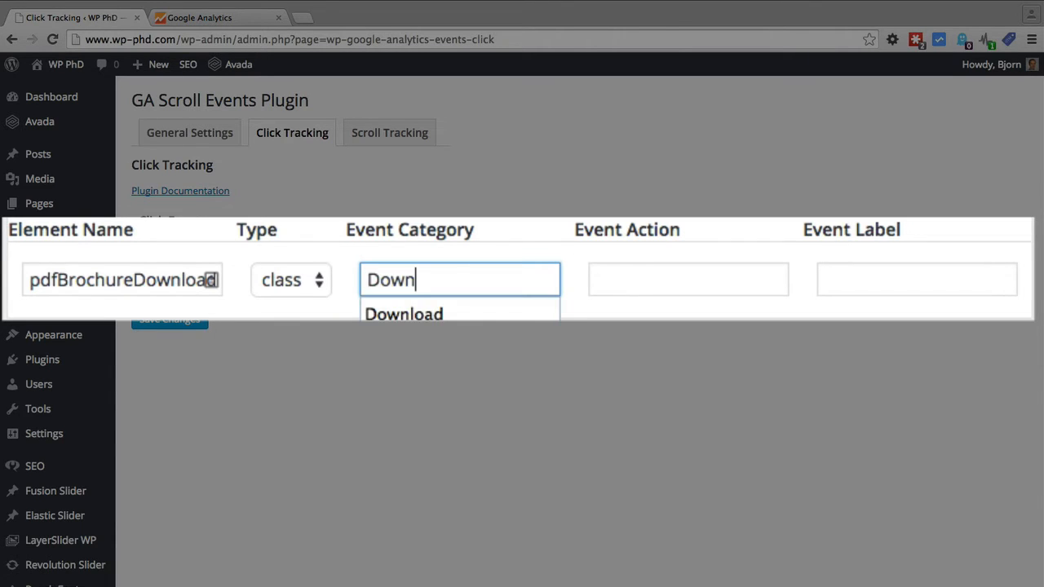
pyautogui.click(403, 314)
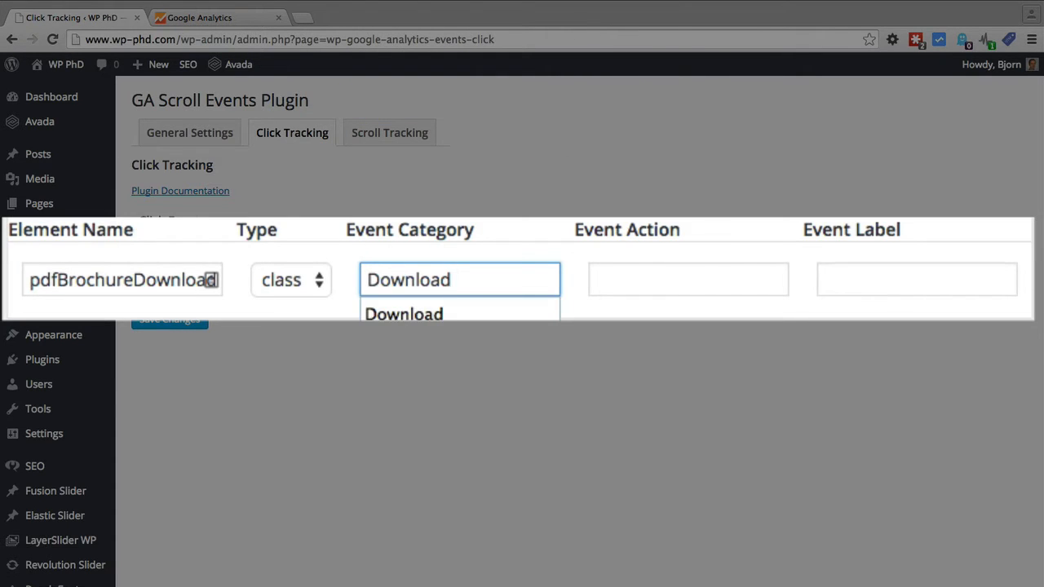
pyautogui.click(688, 278)
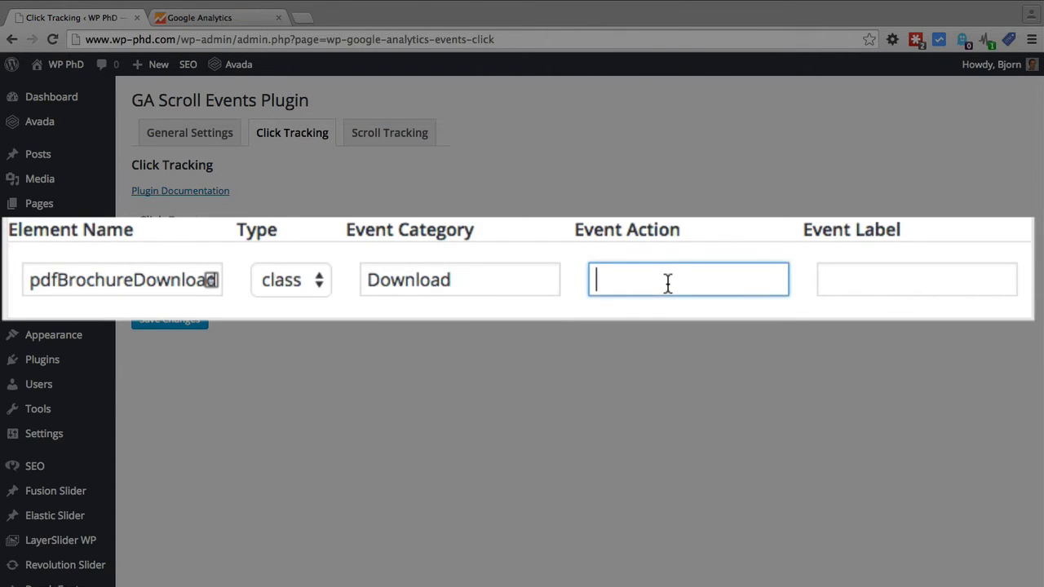
pyautogui.write('P')
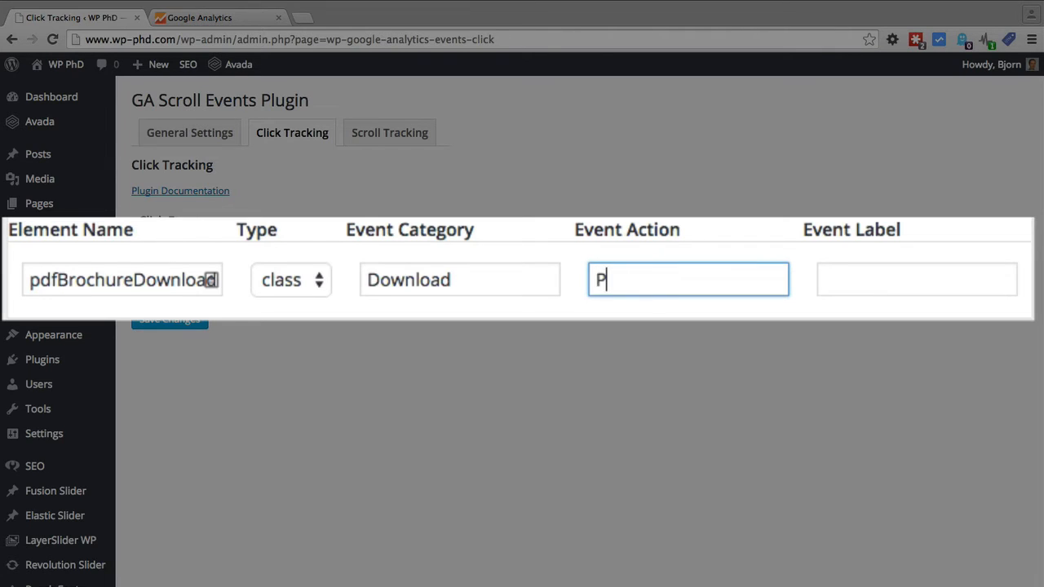
pyautogui.write('DF Broc')
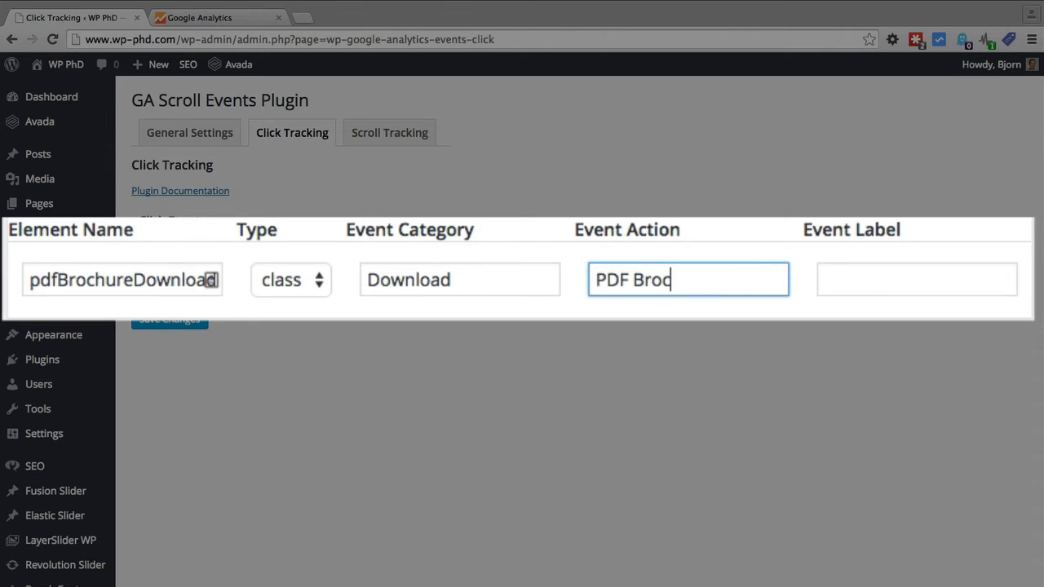
pyautogui.write('hure Downl')
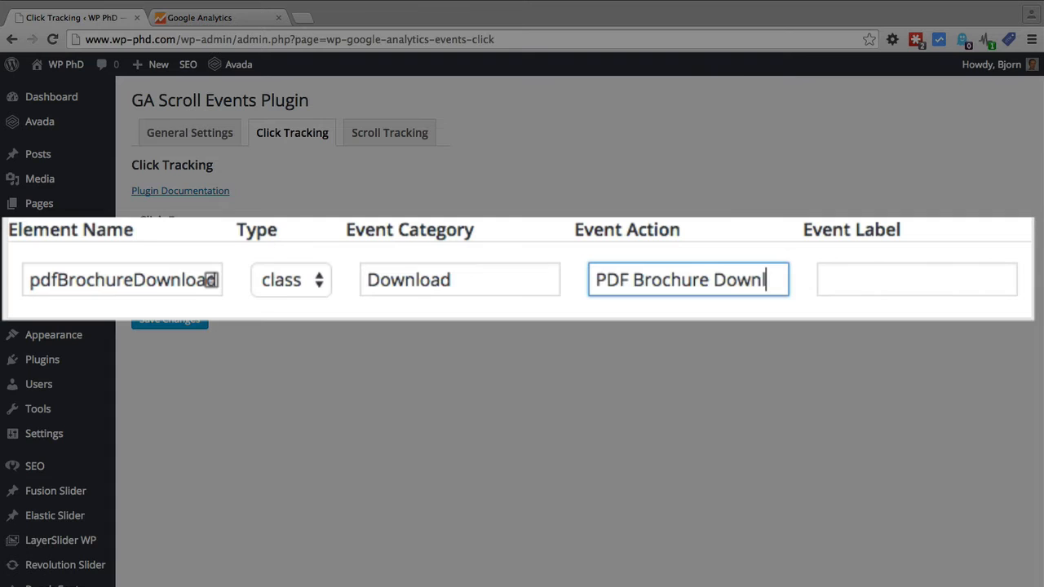
pyautogui.click(916, 279)
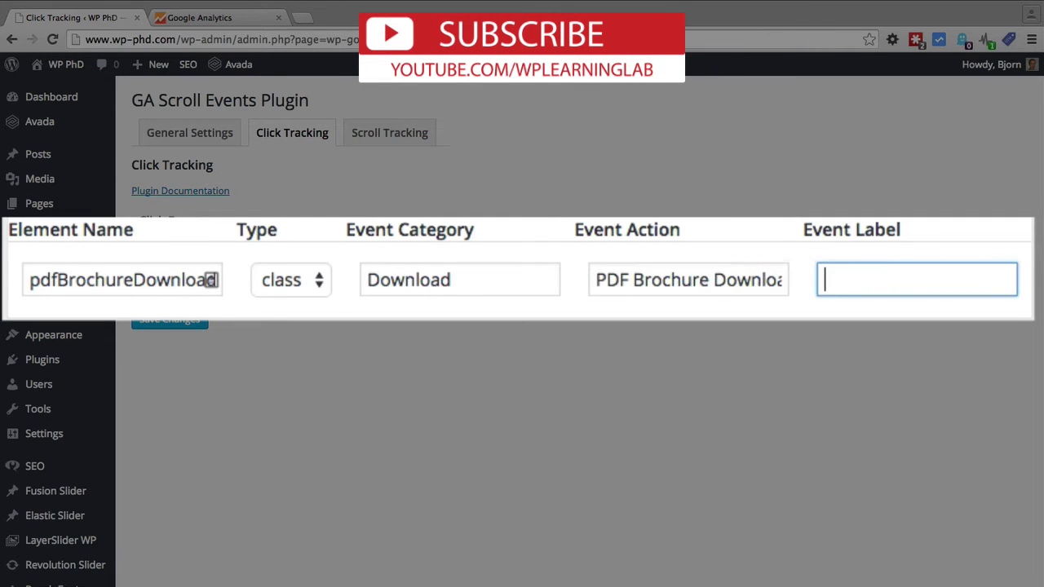
pyautogui.write('PDF Brochure Download')
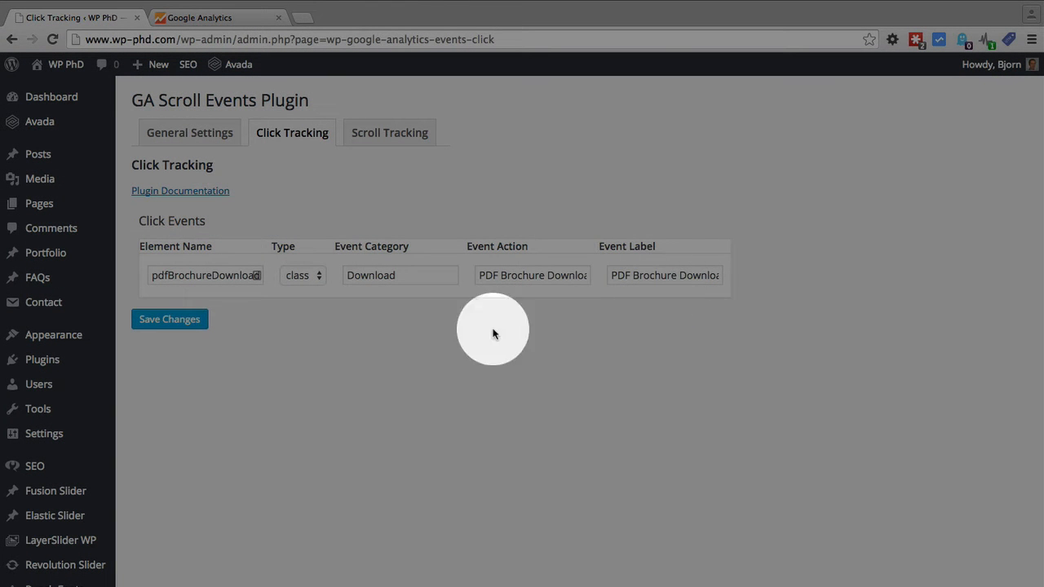
# - Save the pdfBrochureDownload click event and copy its element name
pyautogui.click(168, 319)
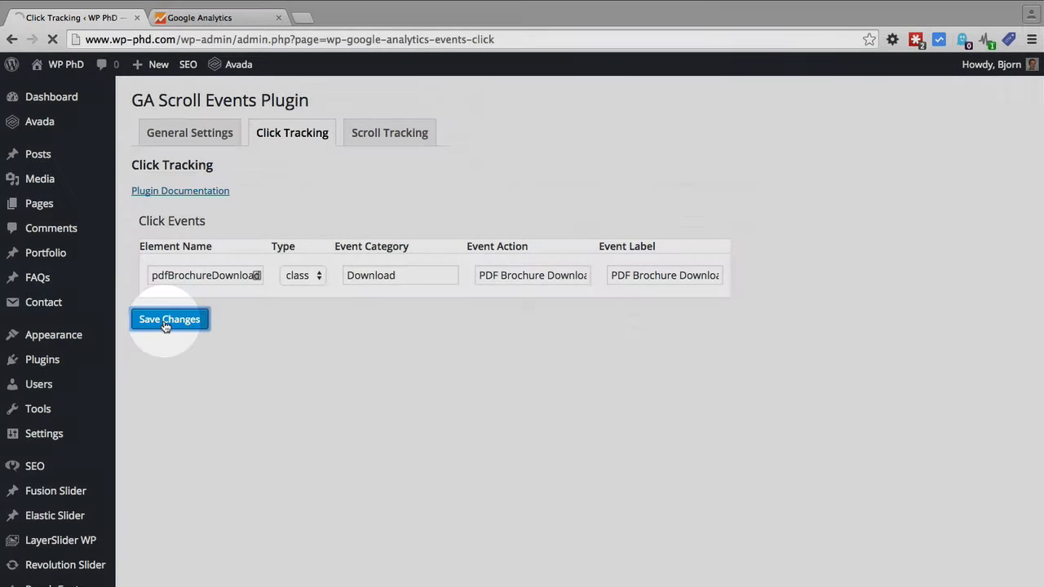
pyautogui.click(168, 319)
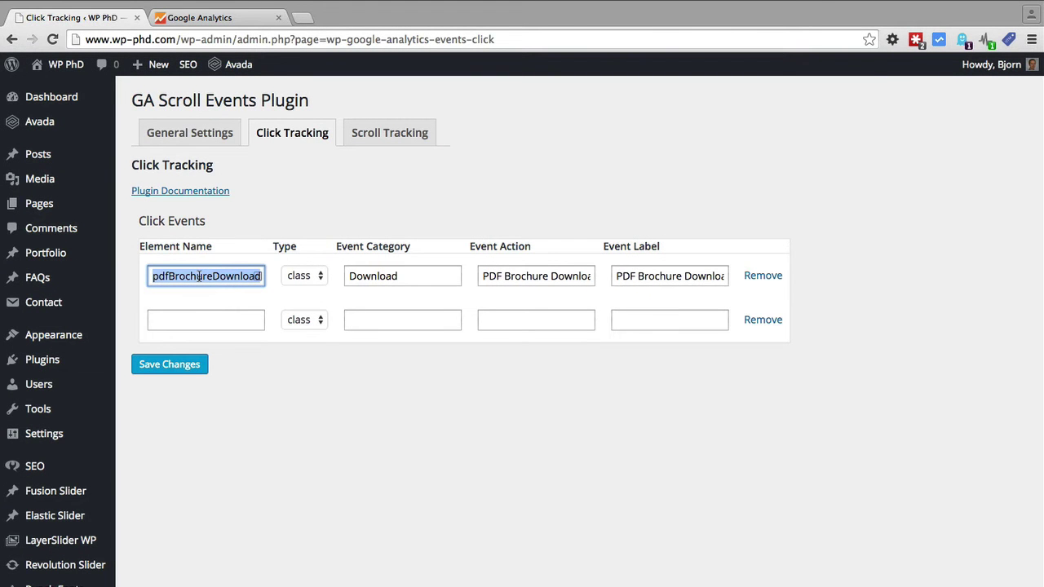
pyautogui.rightClick(206, 275)
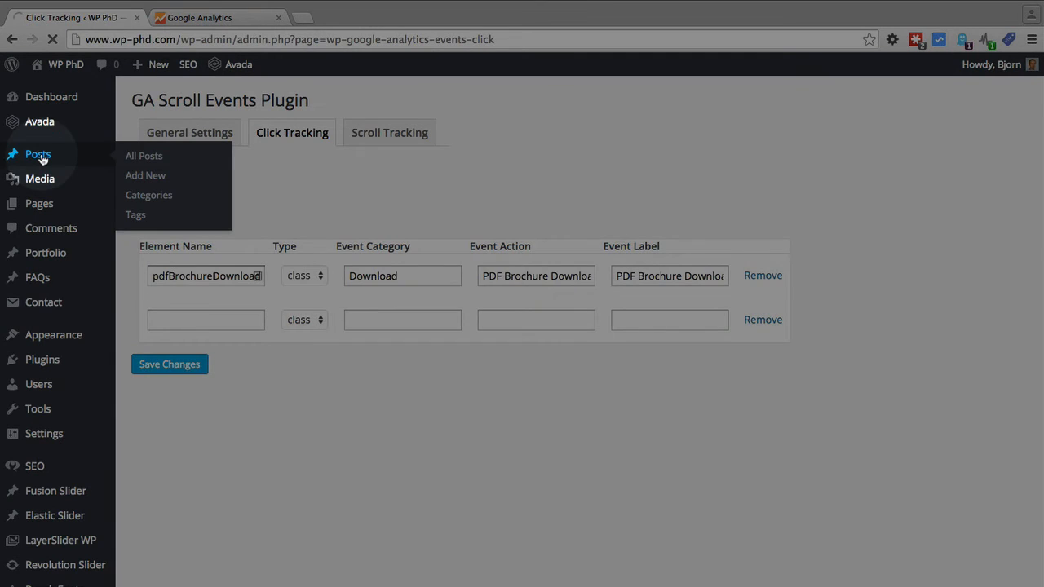
# - From All Posts, open 'This is my PDF download page' in the editor
pyautogui.click(144, 155)
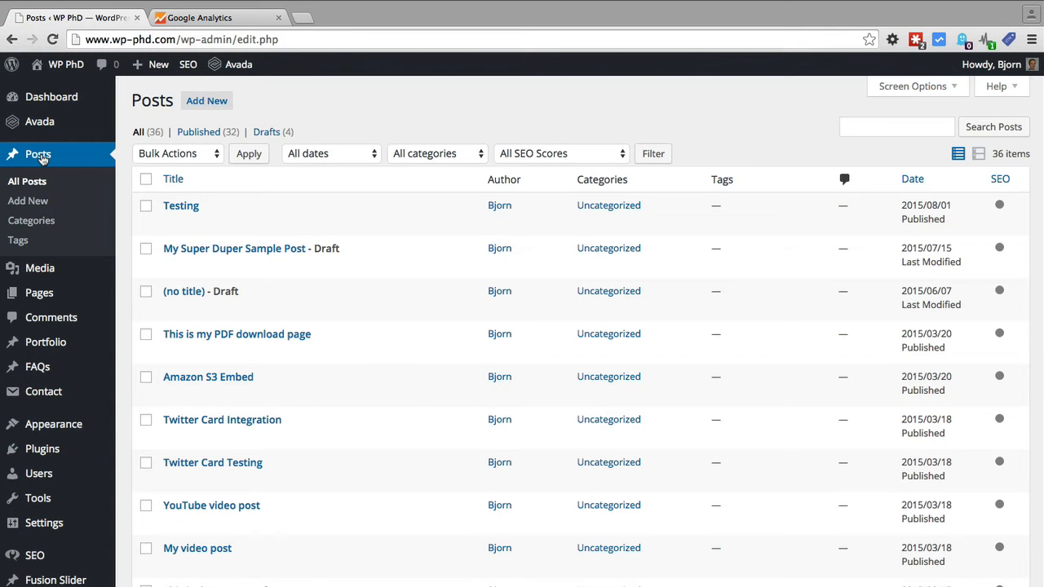
pyautogui.moveTo(236, 333)
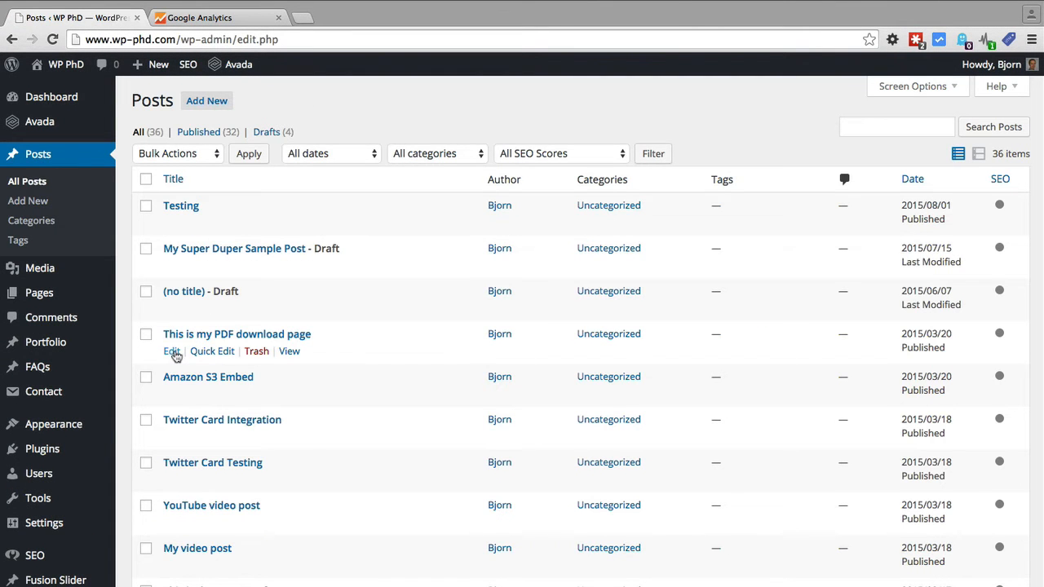
pyautogui.click(172, 350)
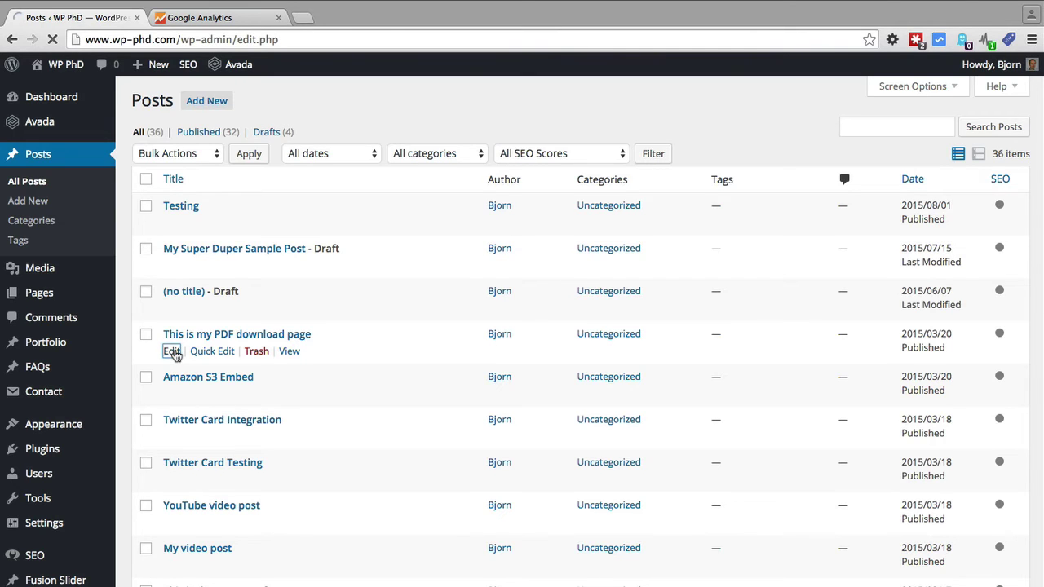
pyautogui.click(172, 351)
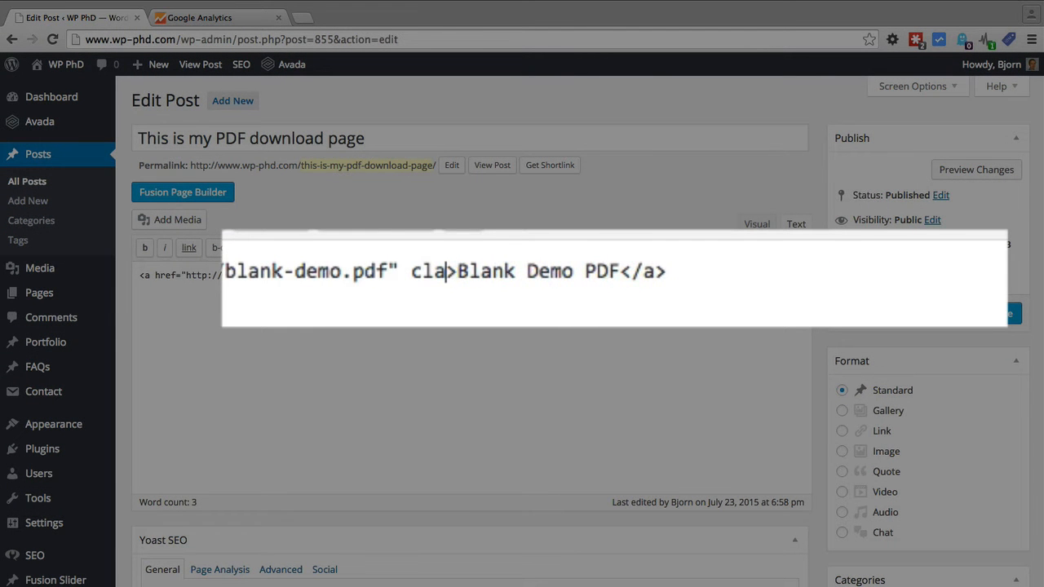
# - Add class="pdfBrochureDownload" to the Blank Demo PDF link and update the post
pyautogui.write('ss=""')
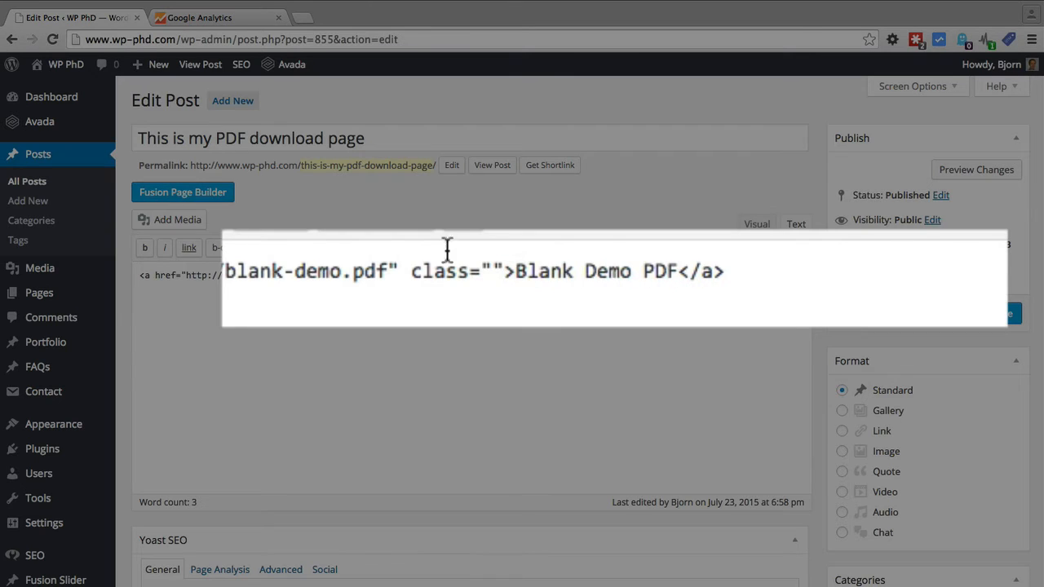
pyautogui.rightClick(497, 280)
pyautogui.write('pdfBrochureDownload')
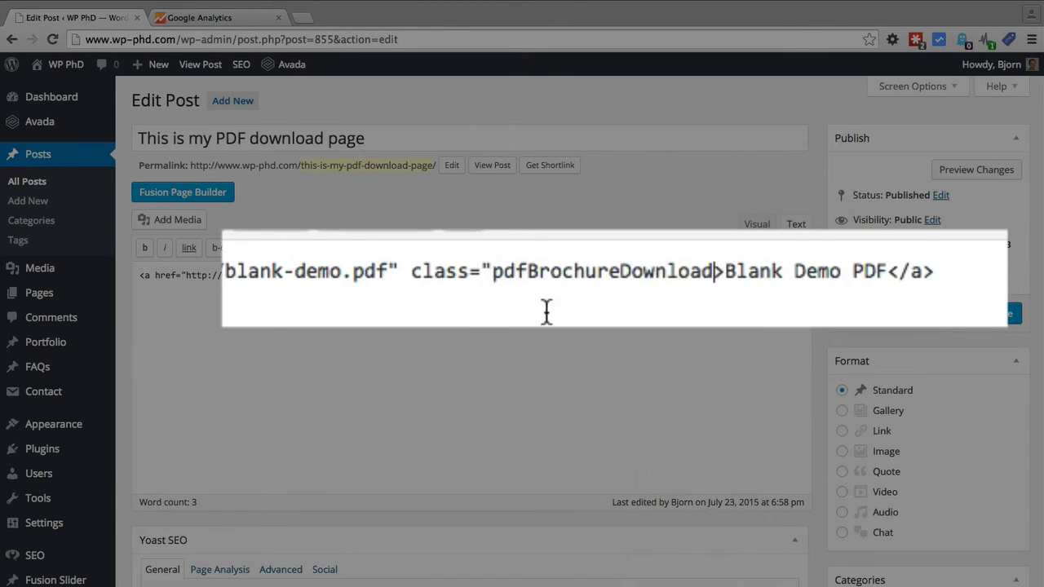
pyautogui.write('"')
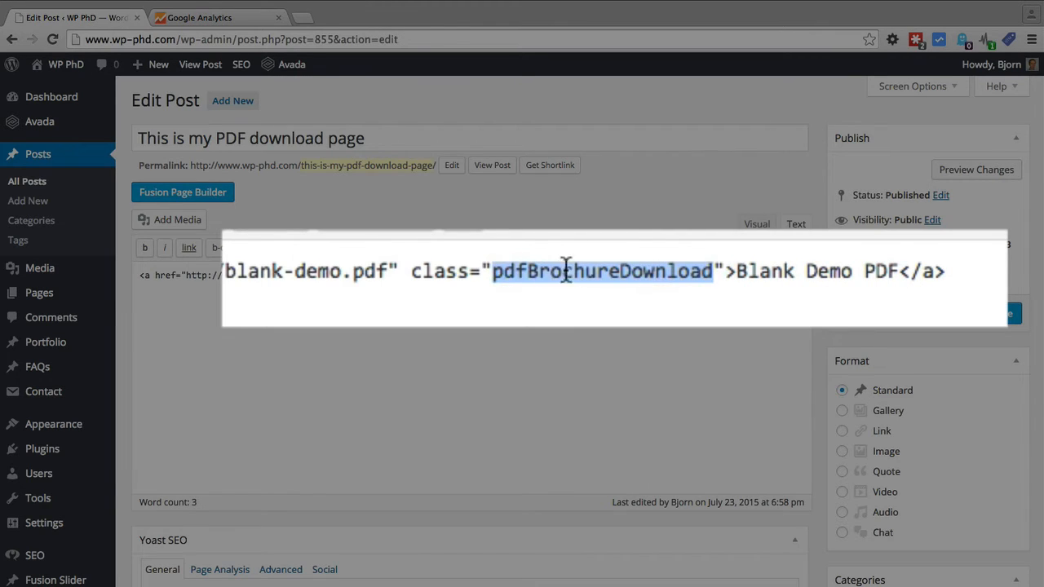
pyautogui.moveTo(635, 271)
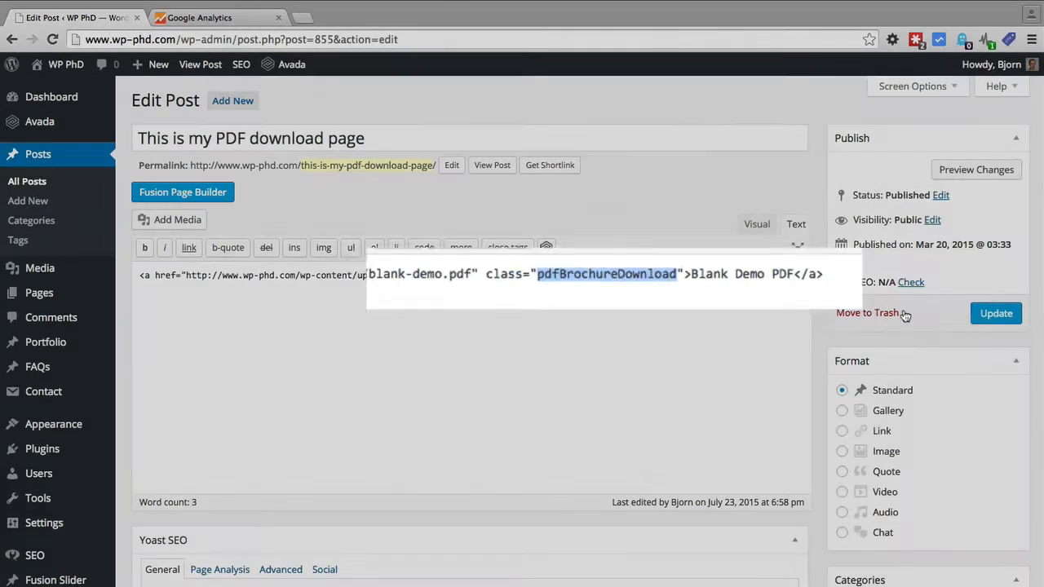
pyautogui.click(995, 312)
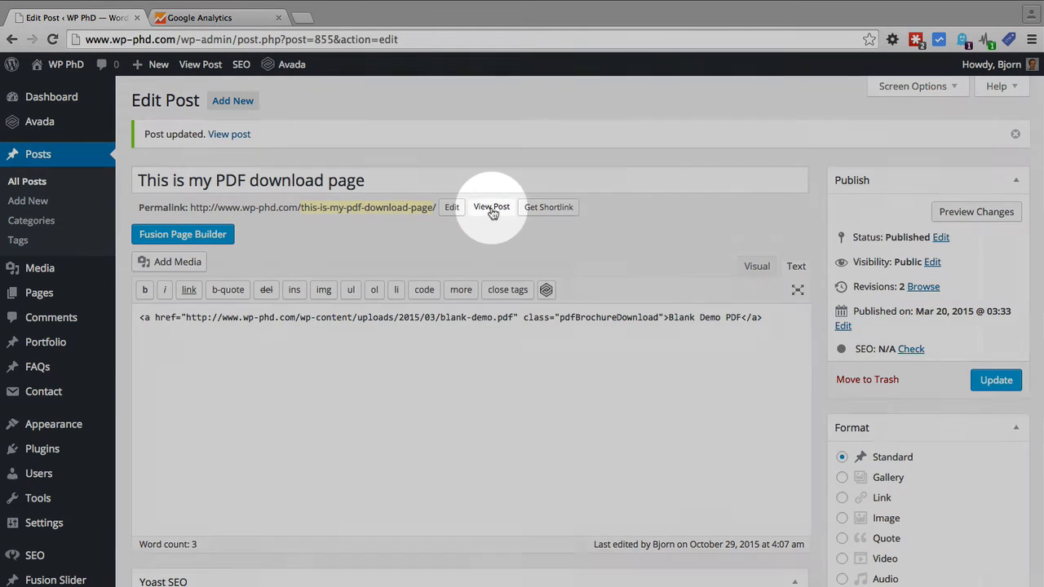
# - View the live post, open the Blank Demo PDF link, then return to Google Analytics
pyautogui.click(491, 206)
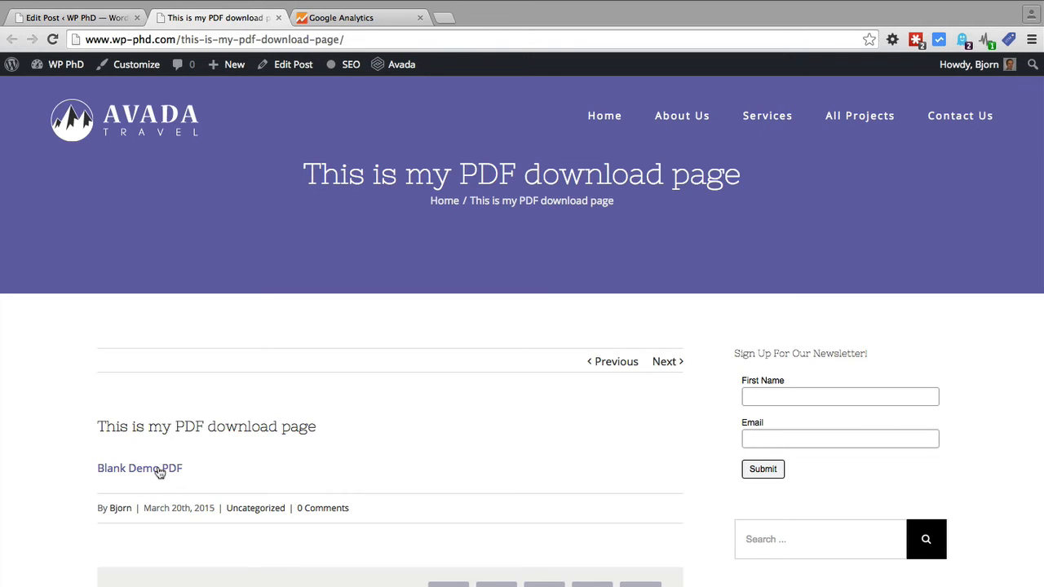
pyautogui.click(140, 468)
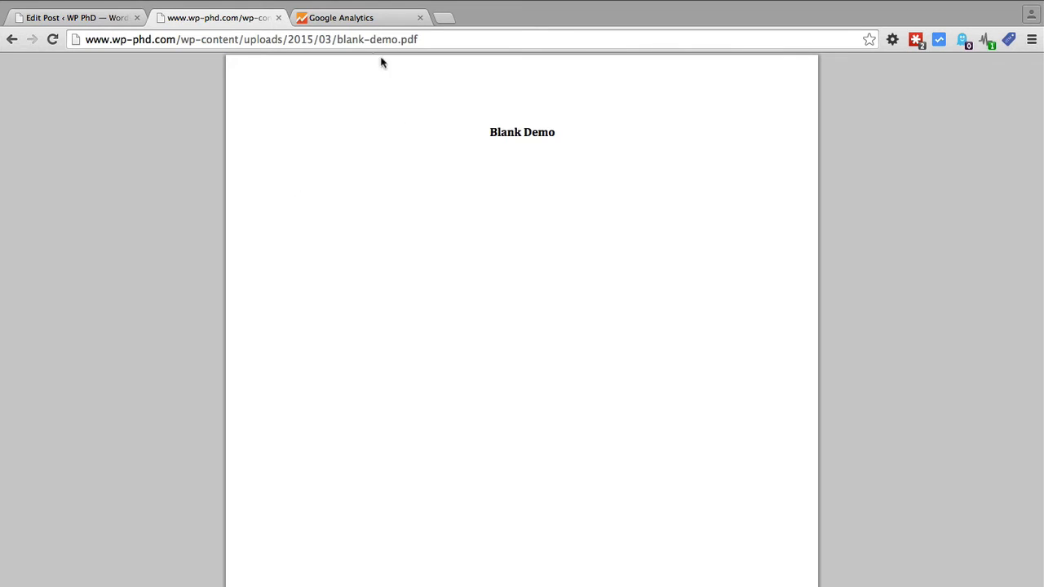
pyautogui.click(340, 18)
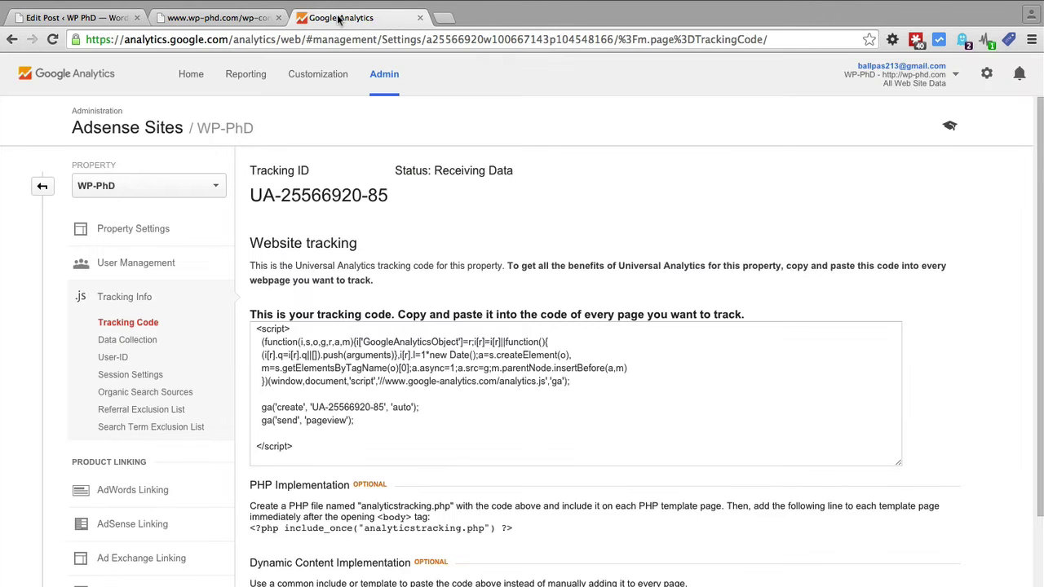
# - Open Reporting's Real-Time Events to find the Download / PDF Brochure Download event
pyautogui.click(247, 74)
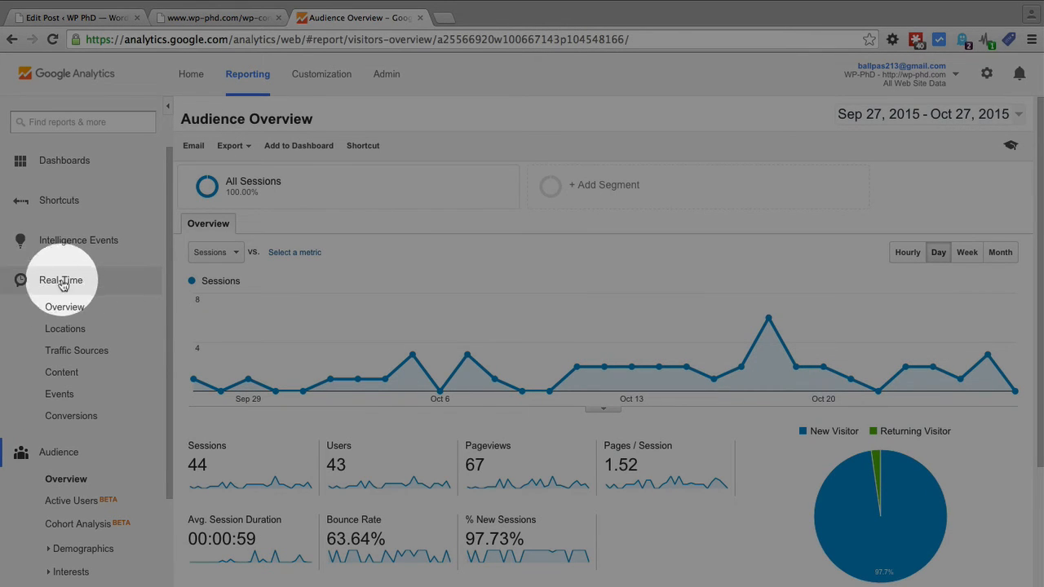
pyautogui.moveTo(59, 400)
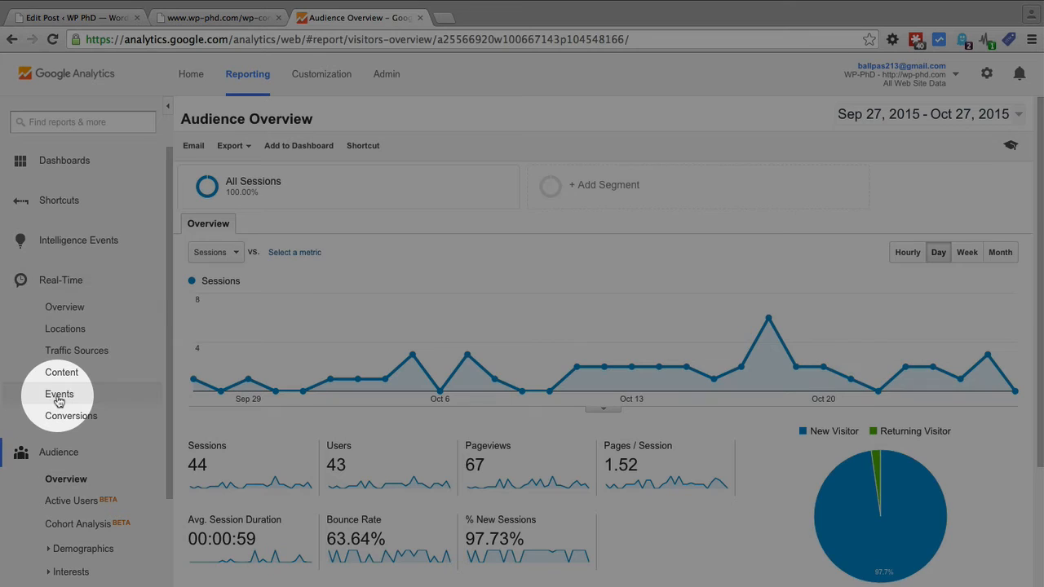
pyautogui.click(60, 394)
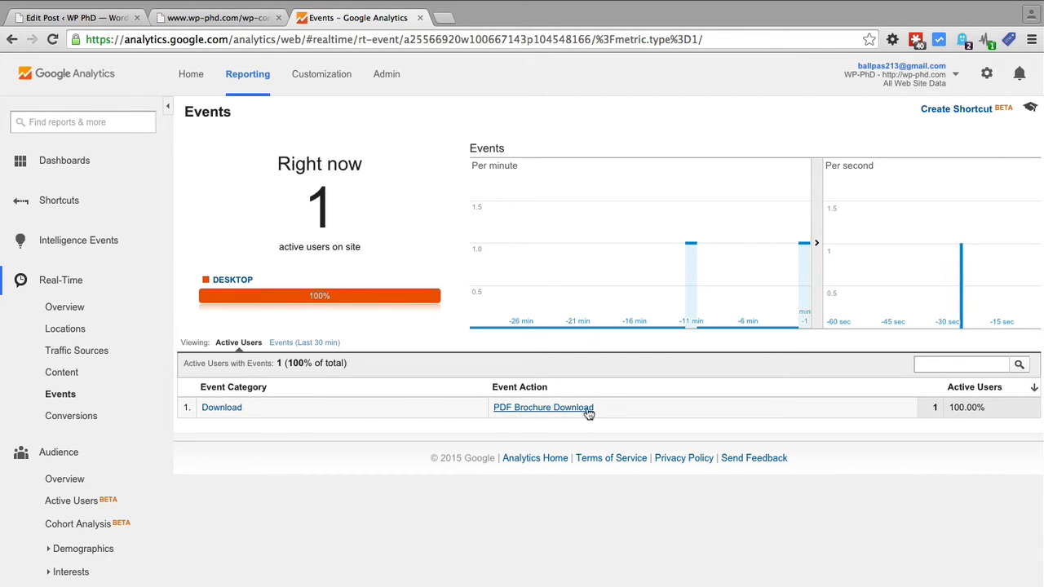
pyautogui.moveTo(607, 413)
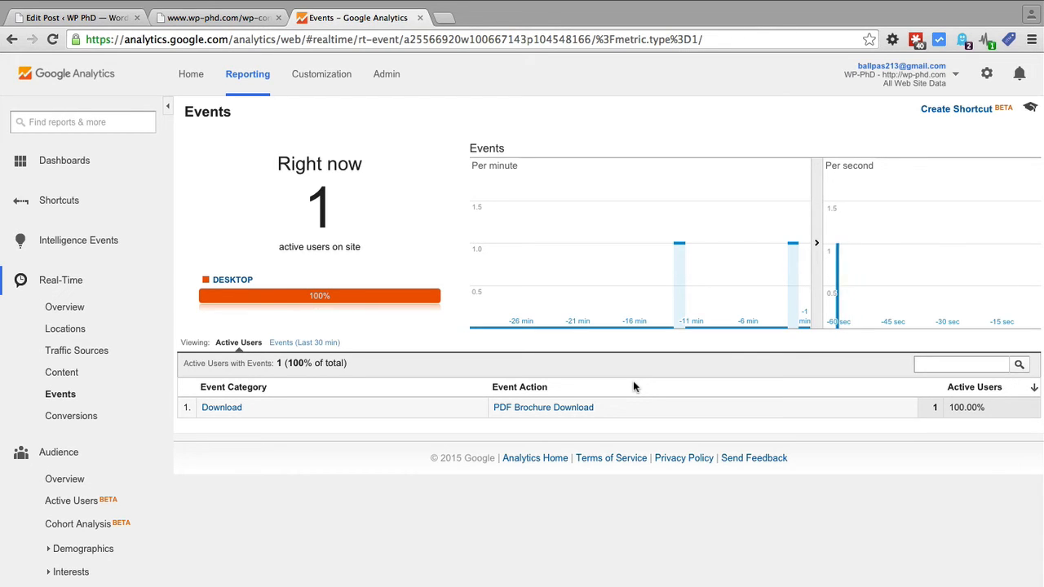
pyautogui.moveTo(543, 407)
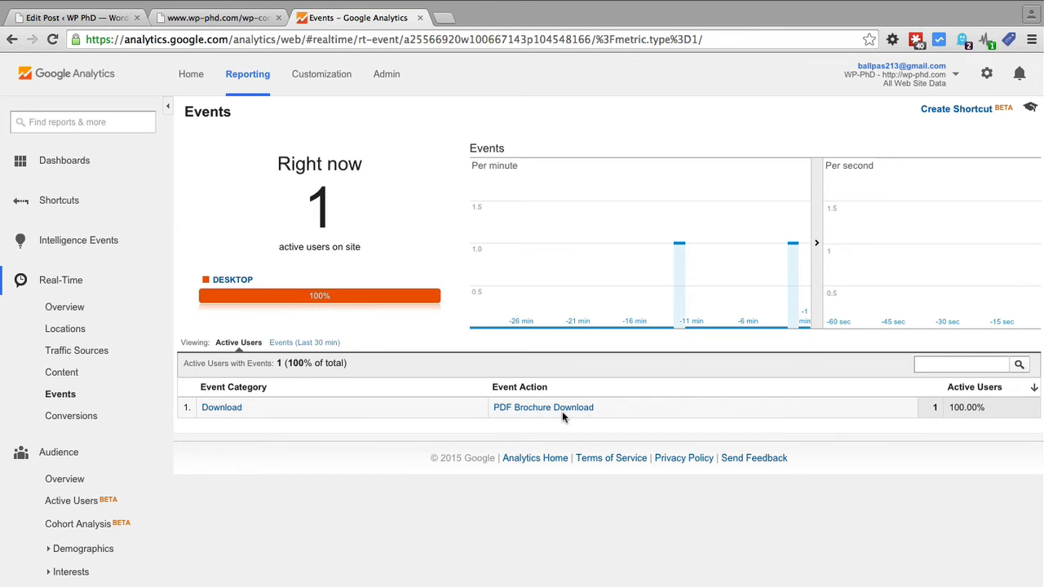
pyautogui.moveTo(563, 424)
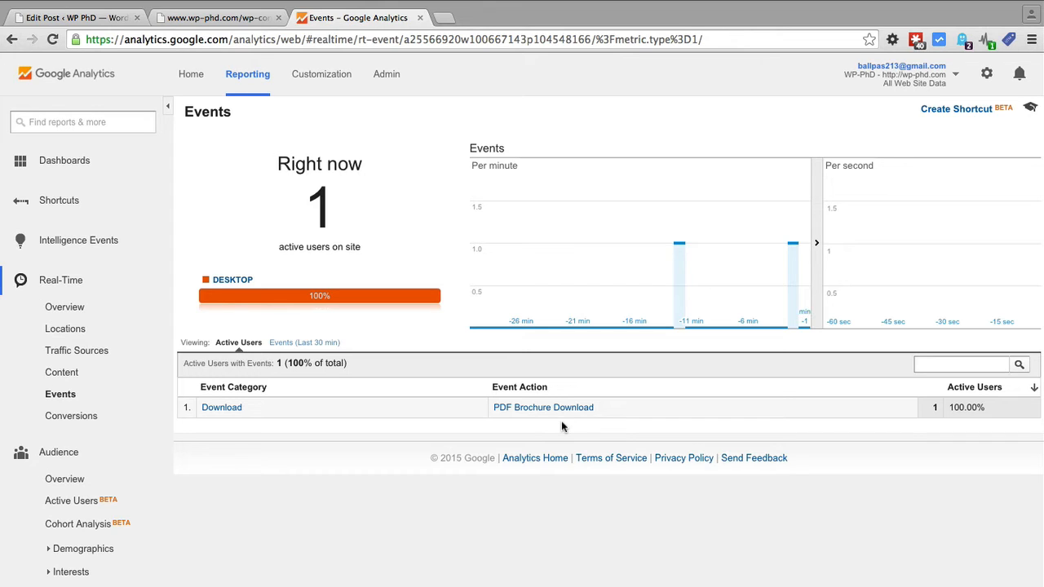
pyautogui.moveTo(582, 429)
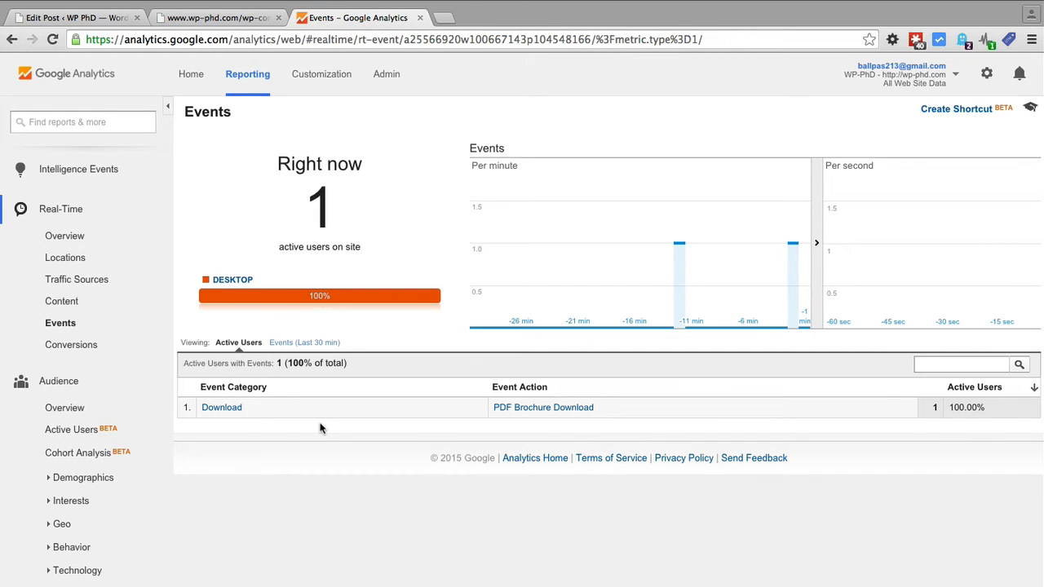
pyautogui.moveTo(284, 349)
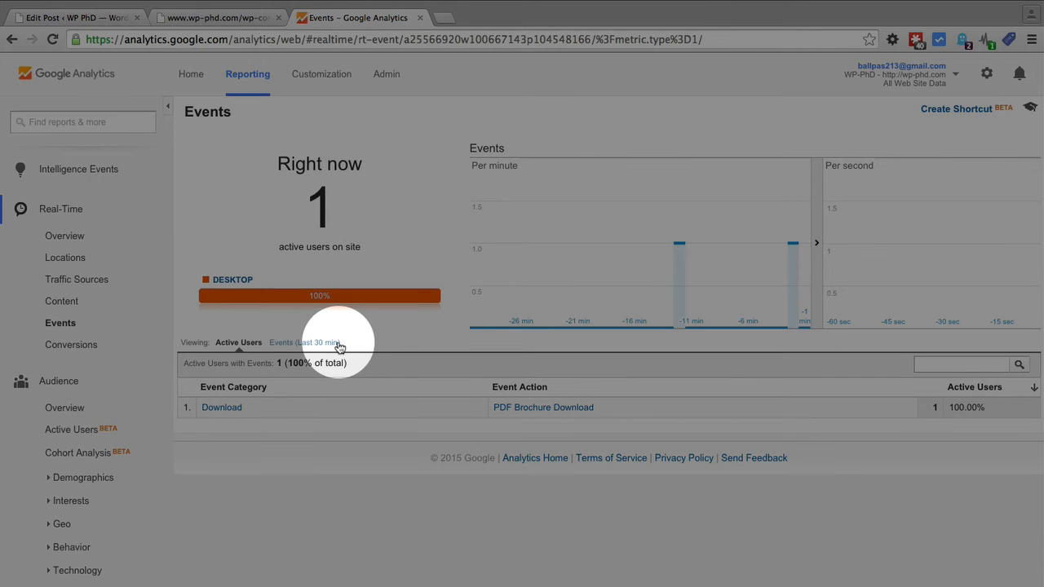
pyautogui.moveTo(249, 343)
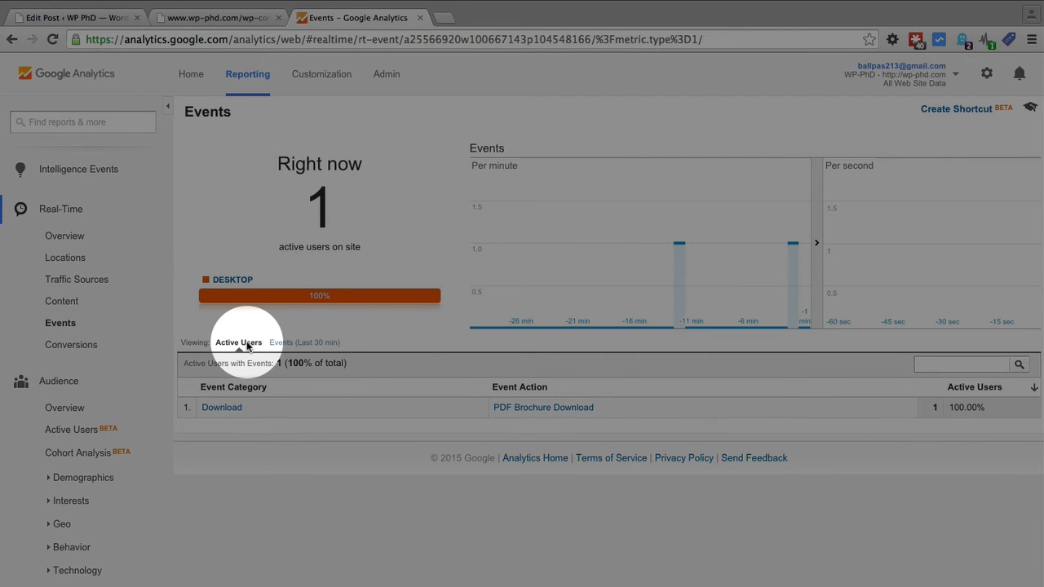
pyautogui.moveTo(246, 341)
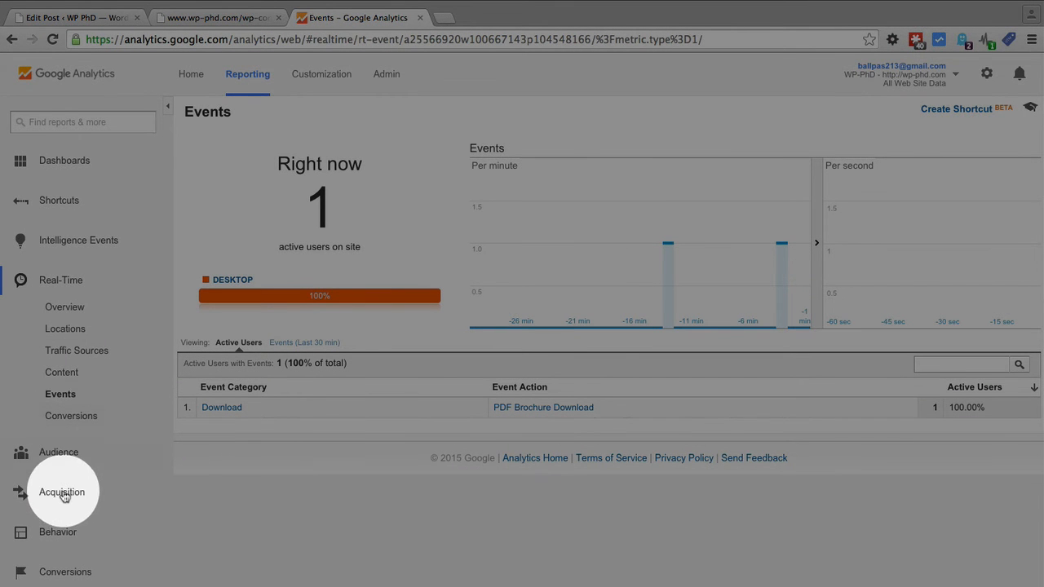
# - Open the Behavior > Events > Overview report, showing 3 outbound-article events
pyautogui.click(58, 532)
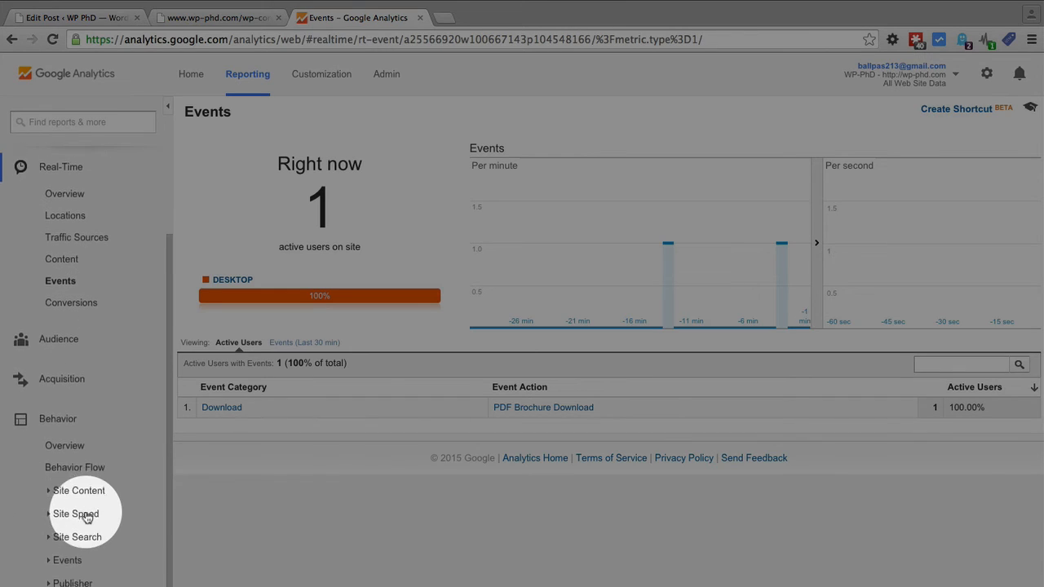
pyautogui.scroll(-3)
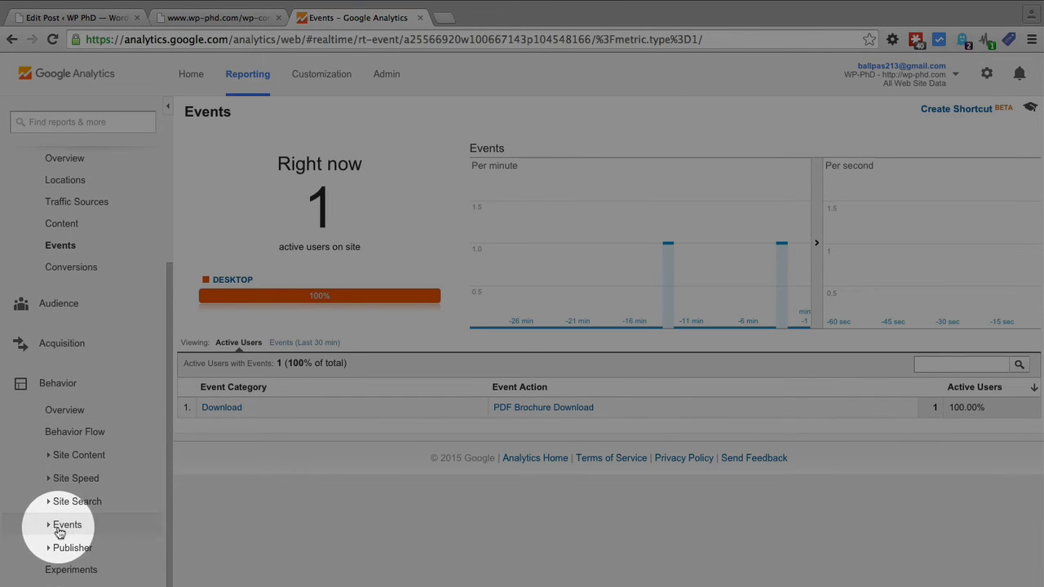
pyautogui.click(67, 524)
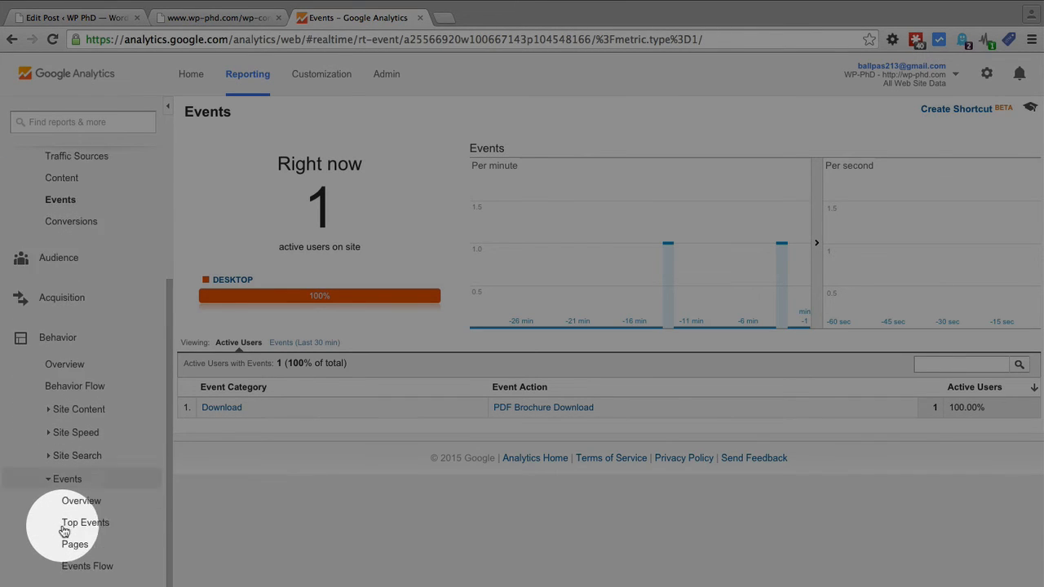
pyautogui.scroll(-3)
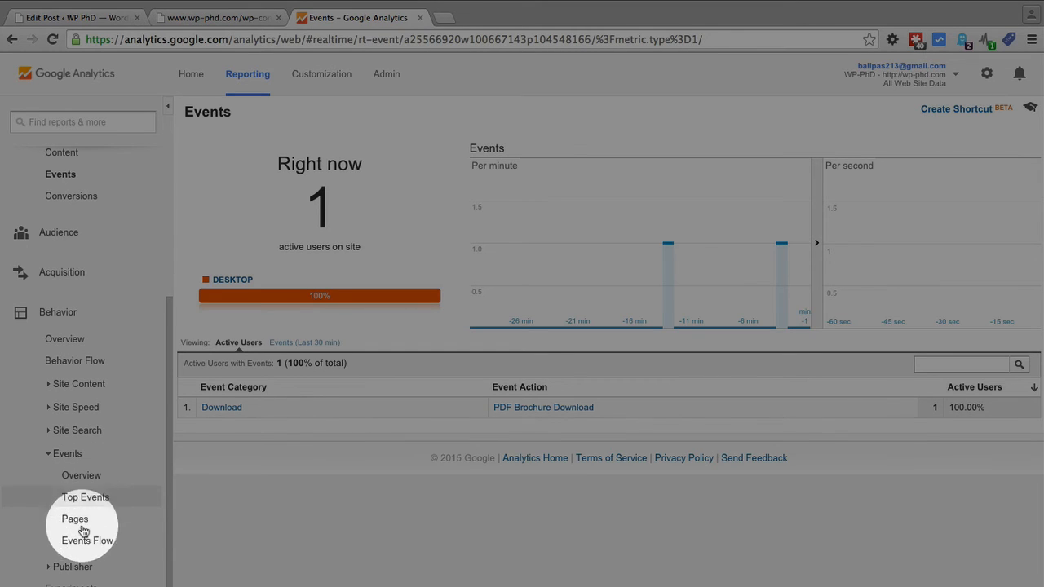
pyautogui.moveTo(85, 497)
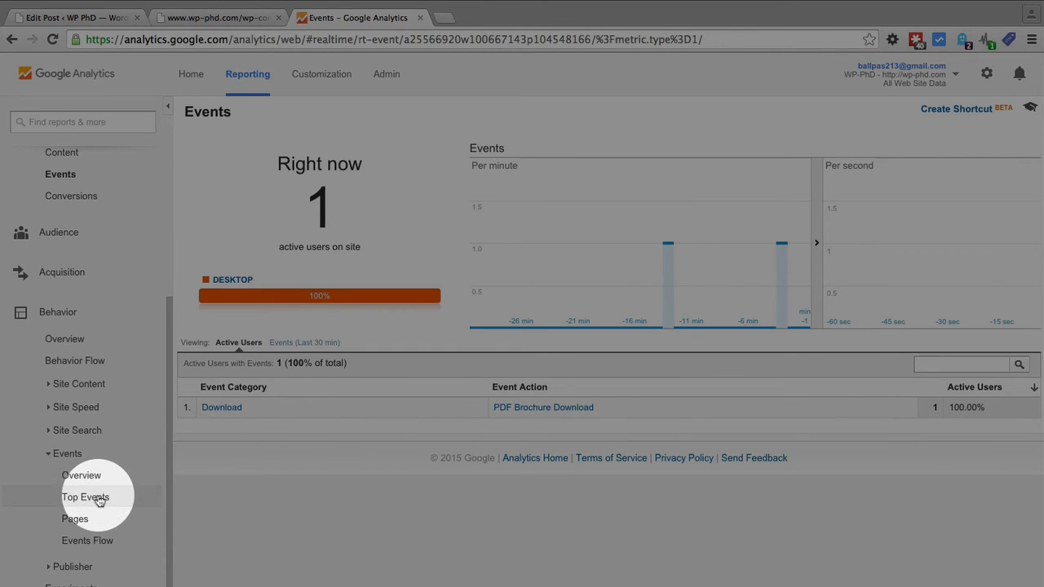
pyautogui.moveTo(87, 540)
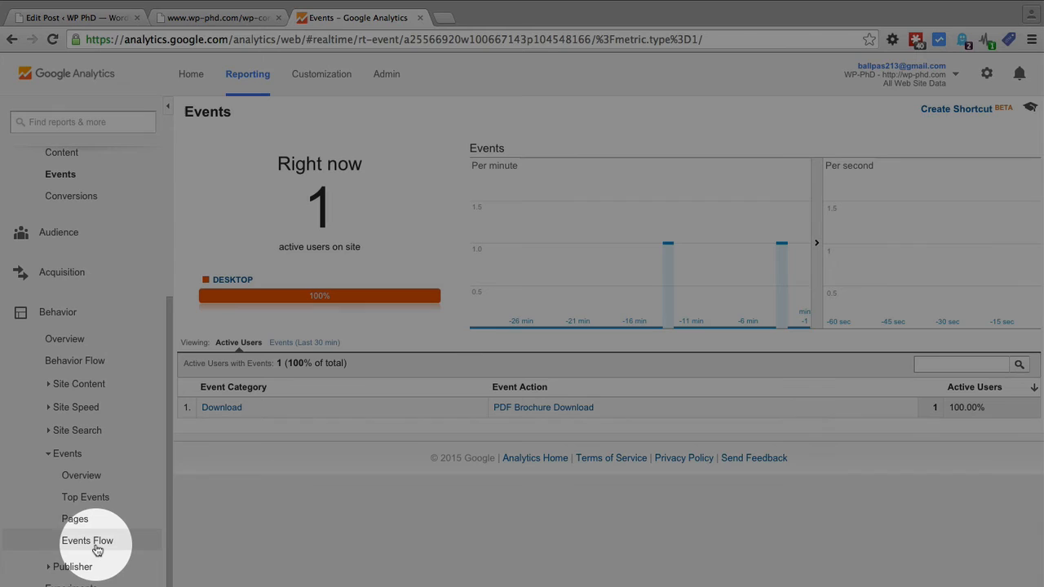
pyautogui.moveTo(87, 540)
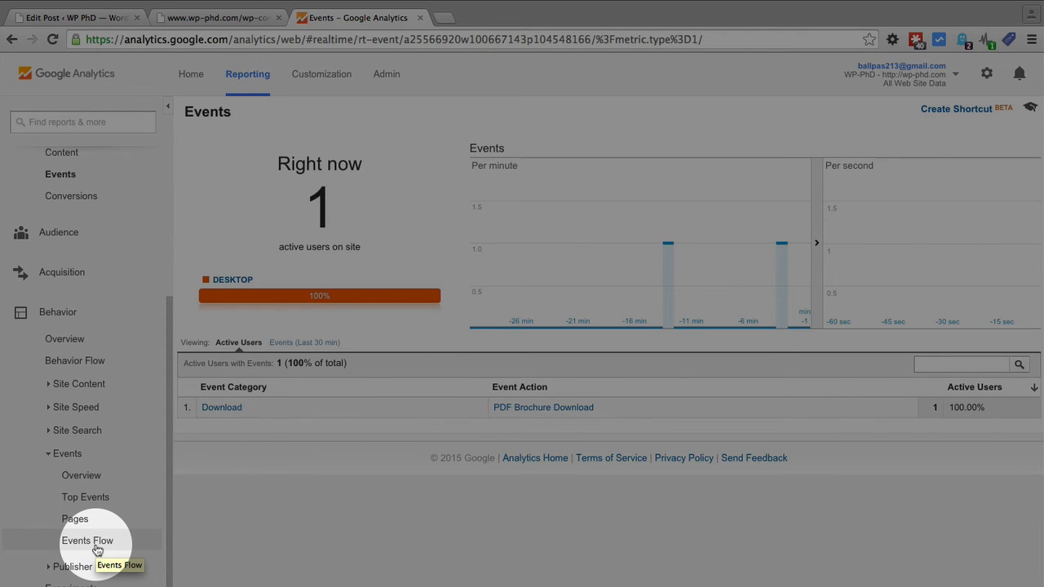
pyautogui.moveTo(81, 475)
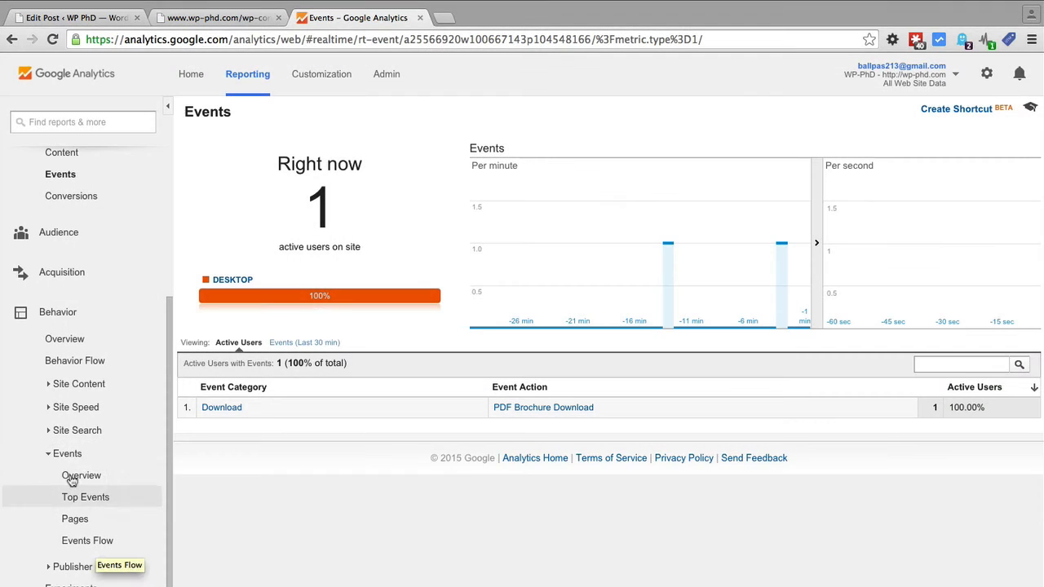
pyautogui.click(81, 475)
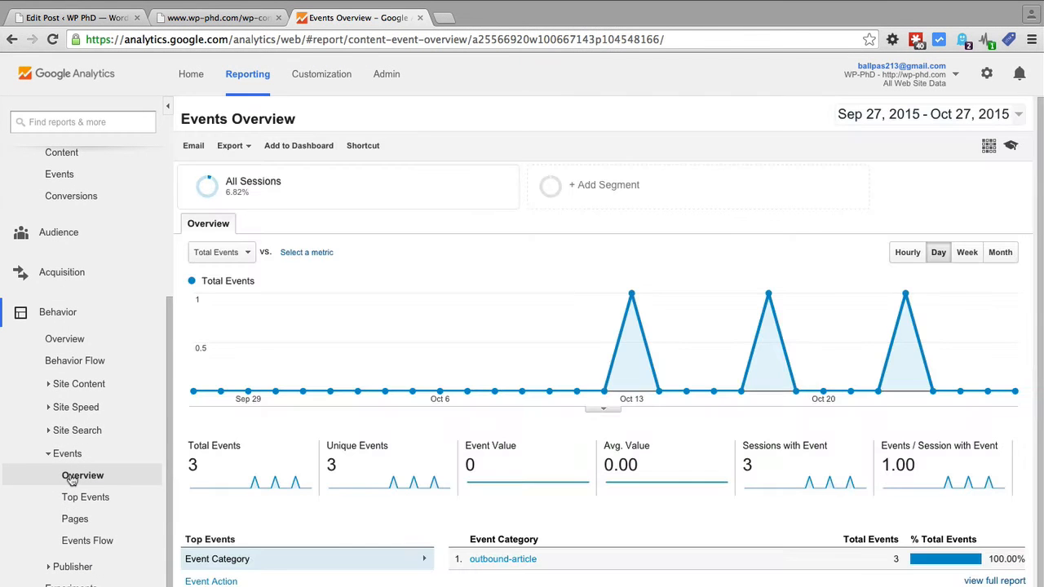
# - Set the date range to Oct 28, 2015 and list top events by Event Action
pyautogui.scroll(-3)
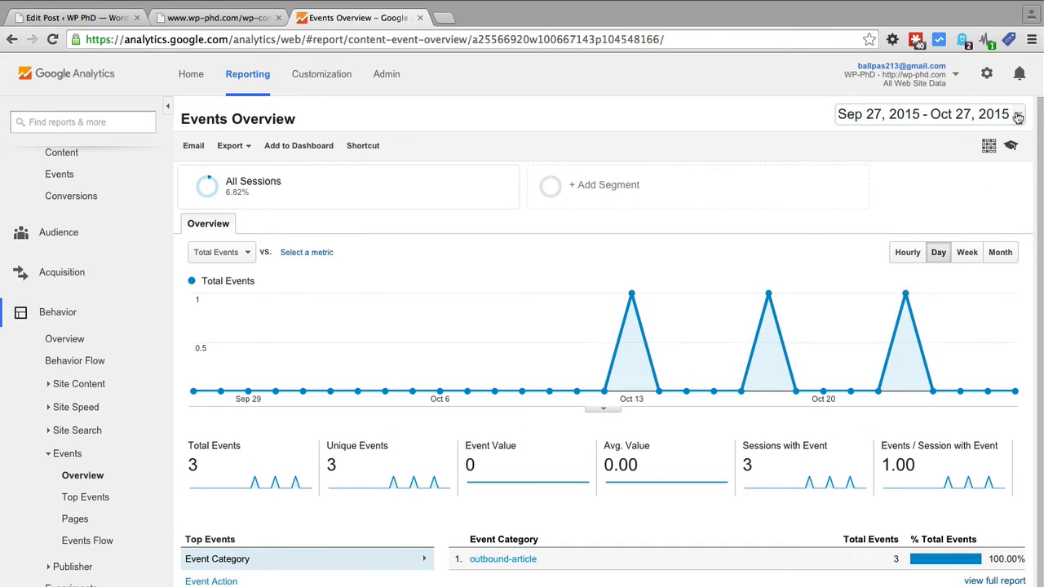
pyautogui.click(1018, 114)
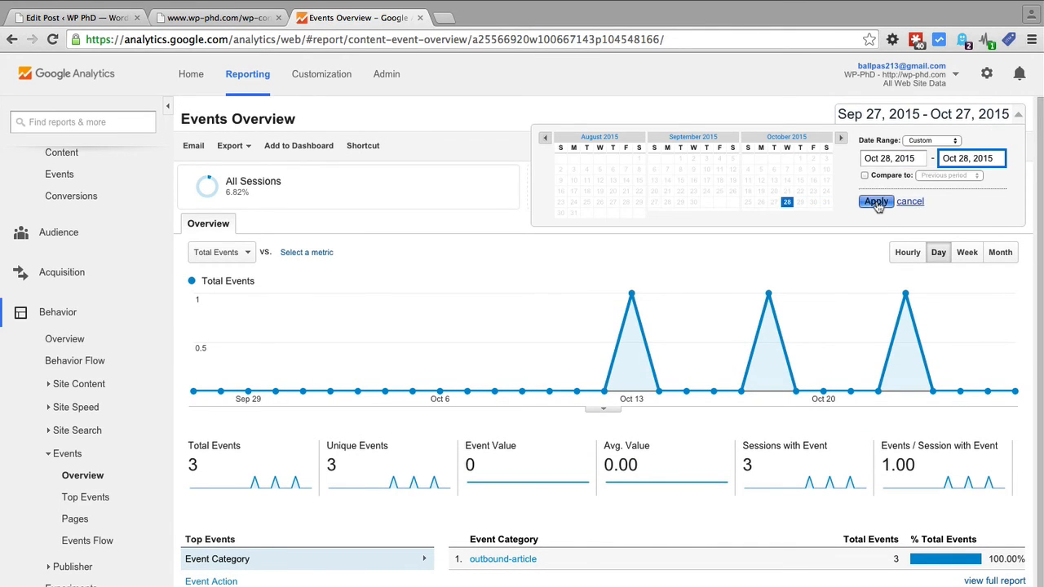
pyautogui.click(875, 201)
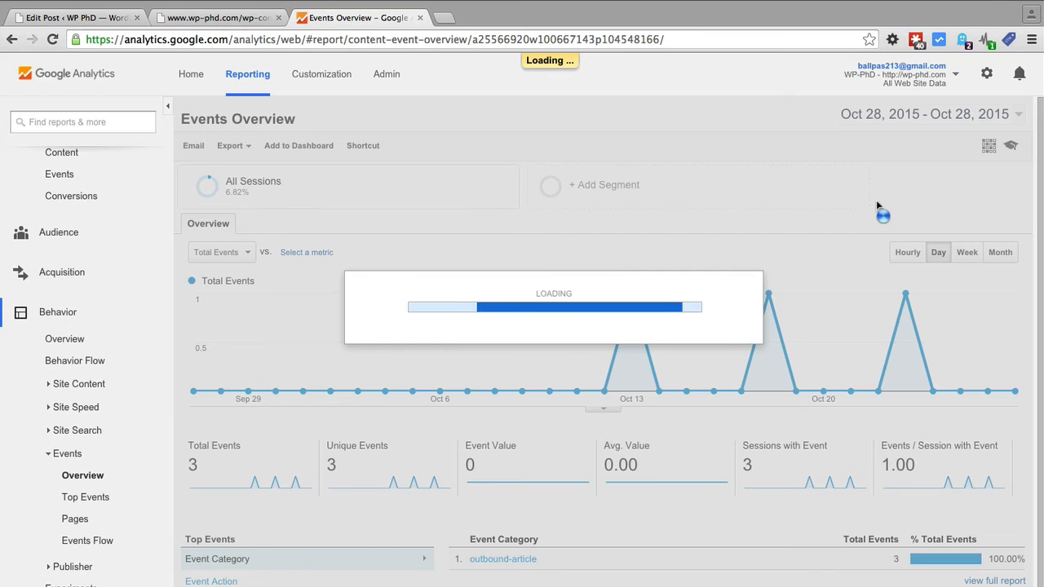
pyautogui.click(905, 252)
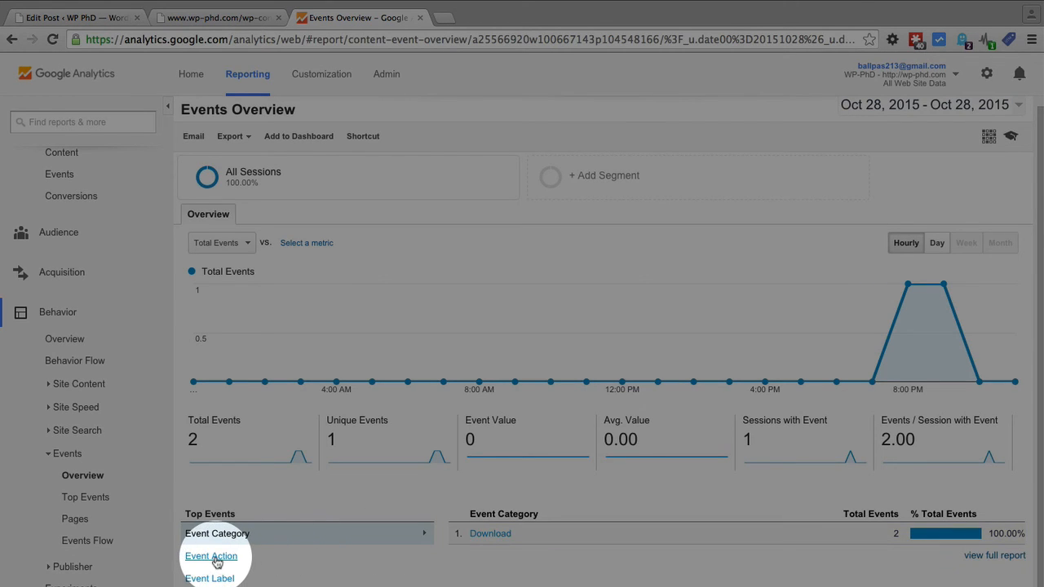
pyautogui.click(211, 555)
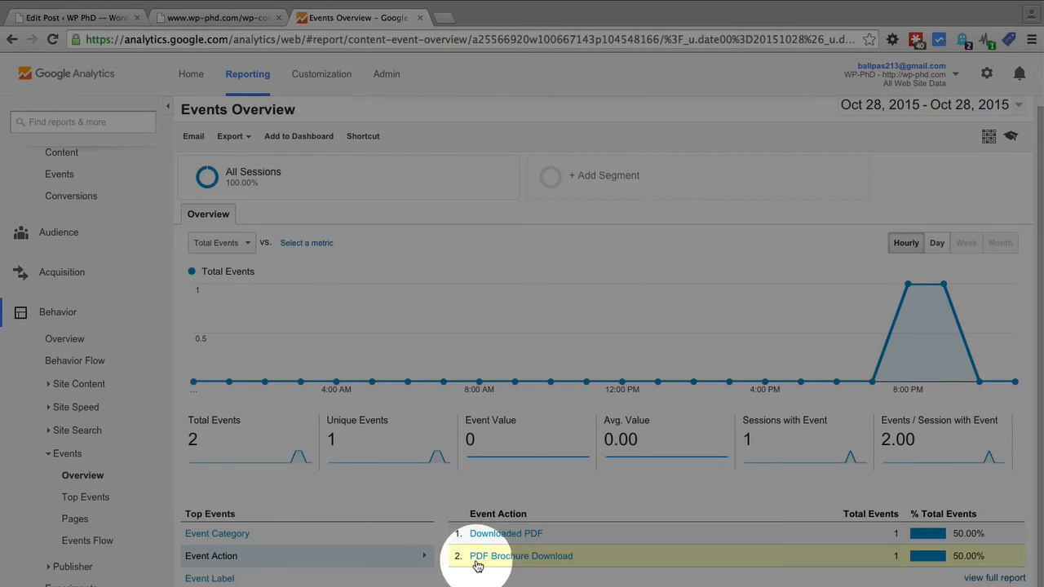
pyautogui.moveTo(568, 577)
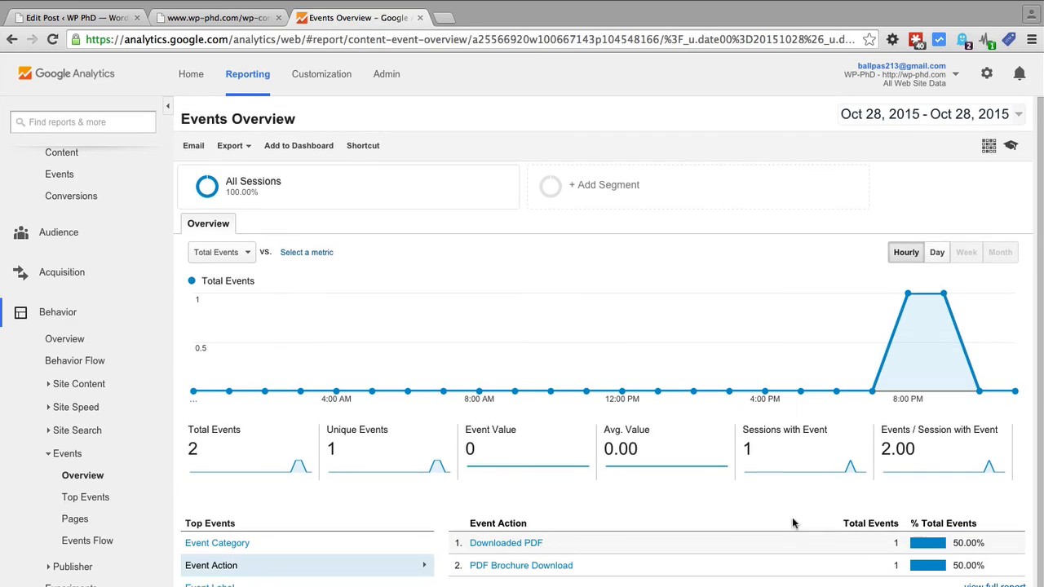
# - Recheck the date settings without changes and switch to the Events Flow report
pyautogui.click(1018, 113)
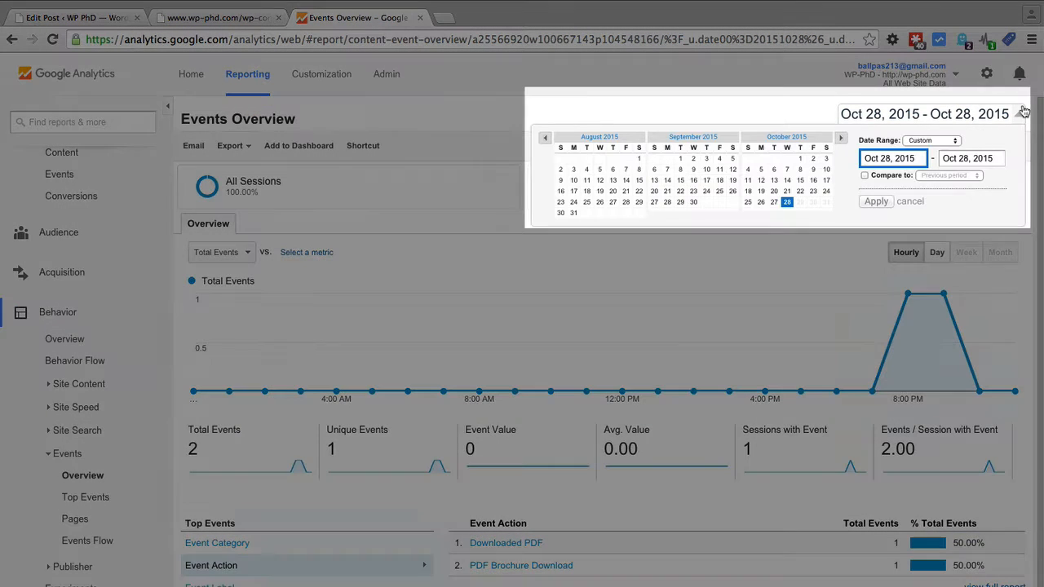
pyautogui.click(1023, 113)
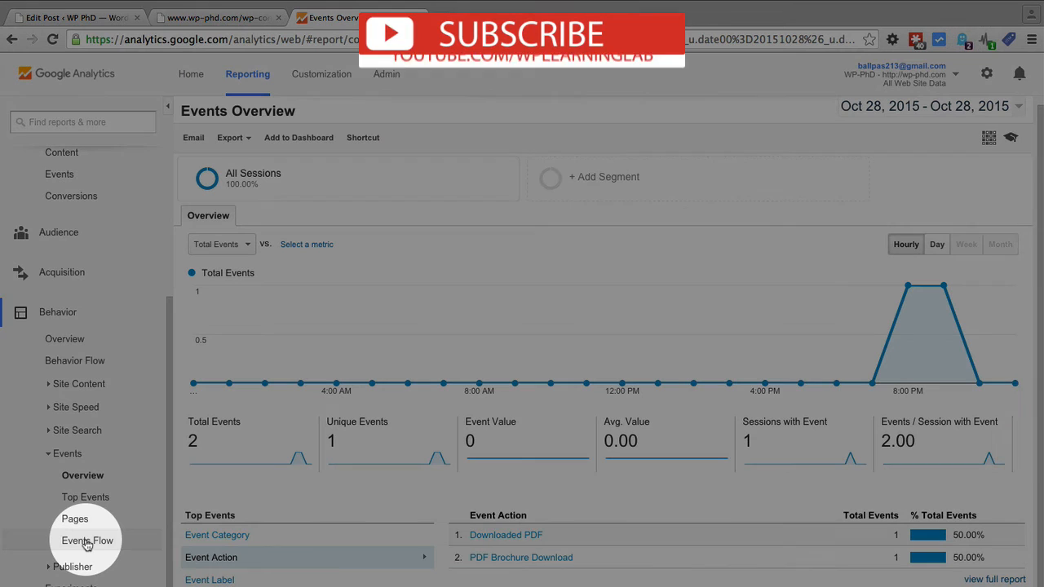
pyautogui.moveTo(87, 541)
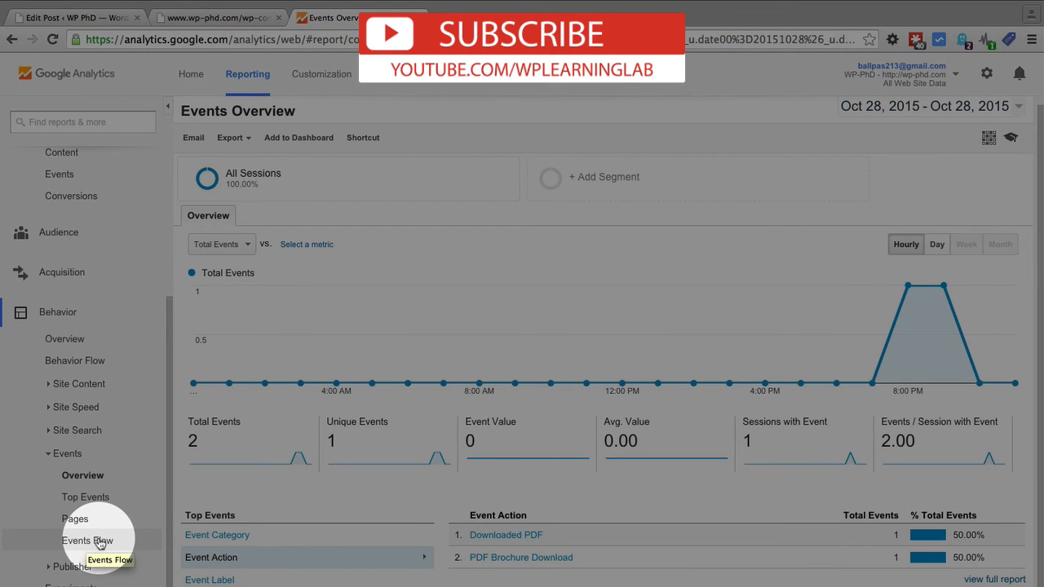
pyautogui.click(88, 541)
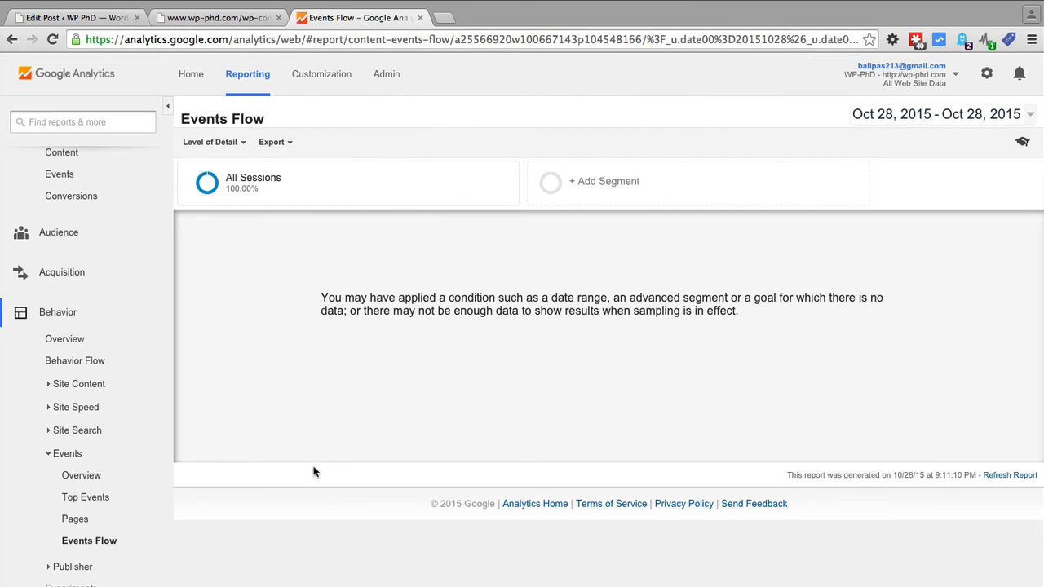
pyautogui.moveTo(824, 216)
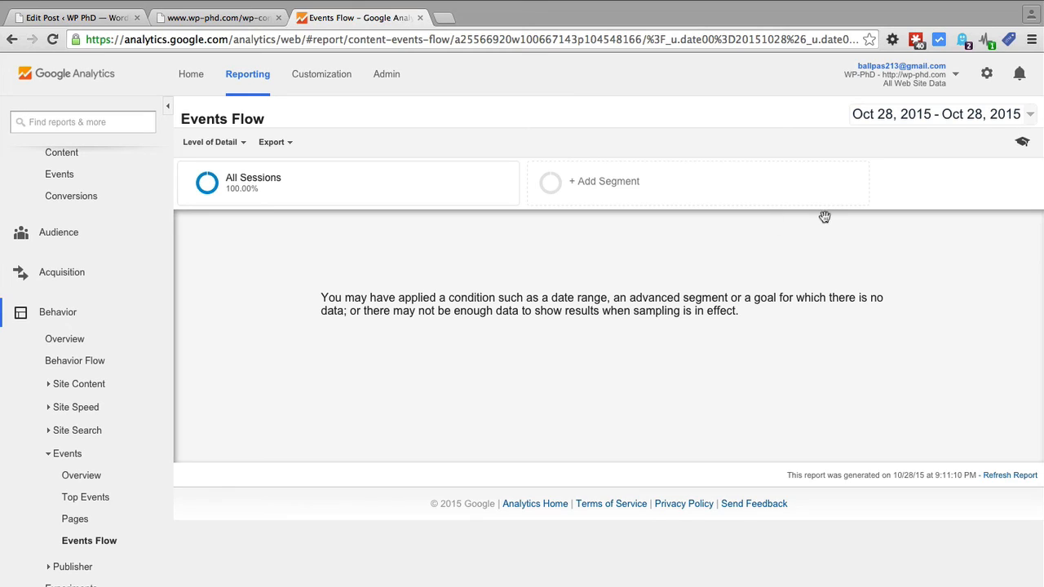
pyautogui.moveTo(728, 372)
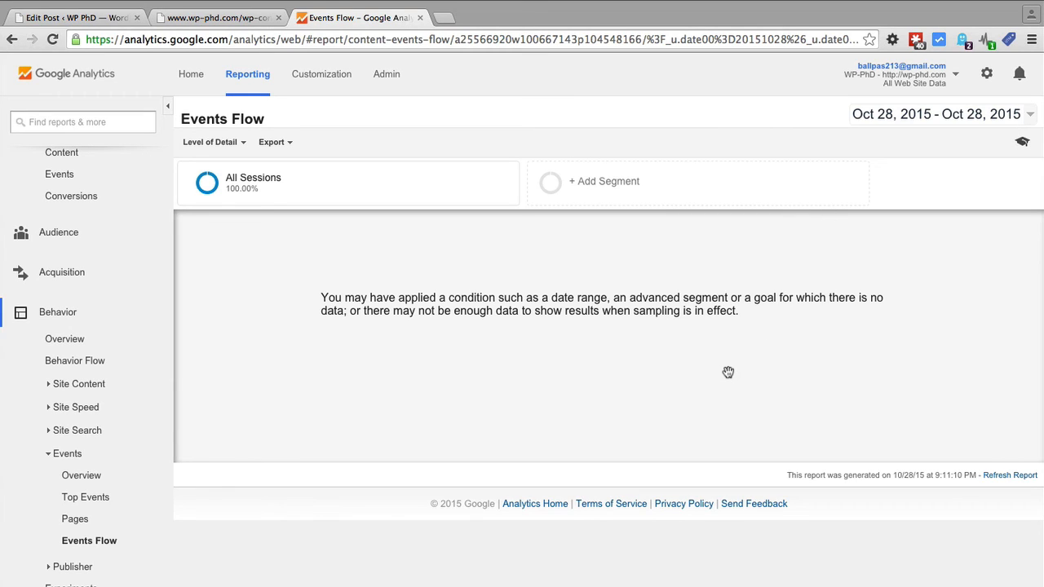